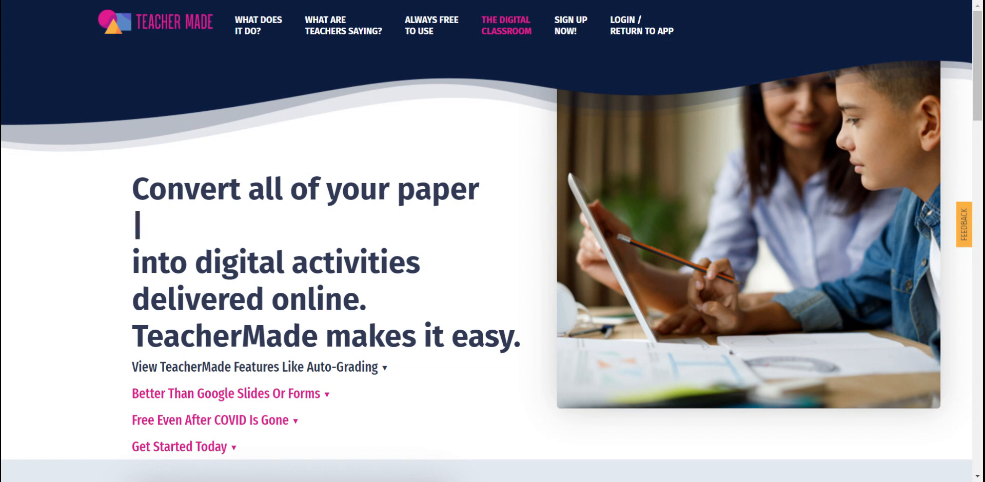
Log in from the TeacherMade homepage to reach the empty My Worksheets page
type("PRINT")
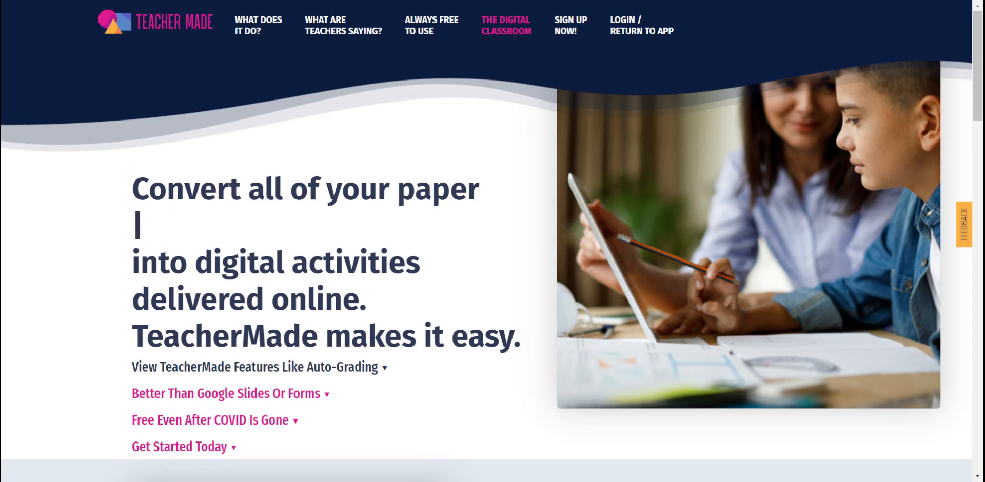
type("CHEC")
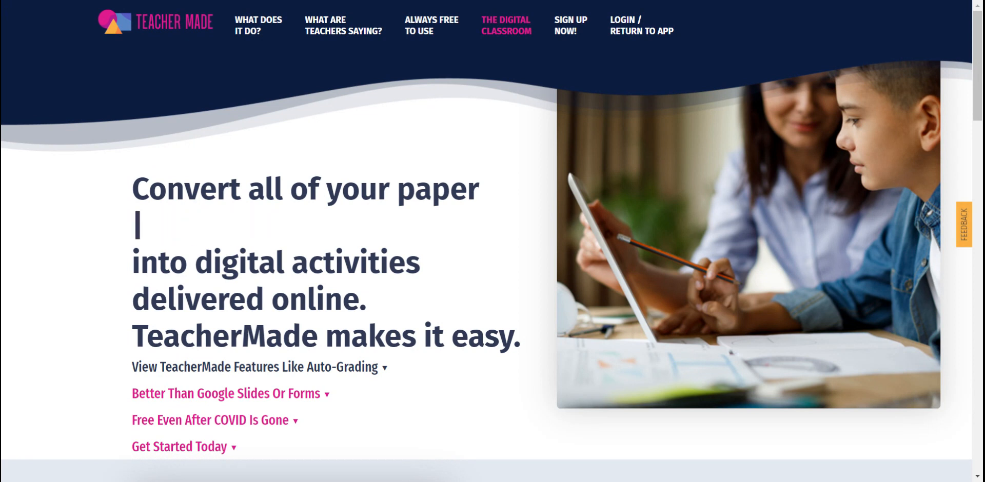
type("H")
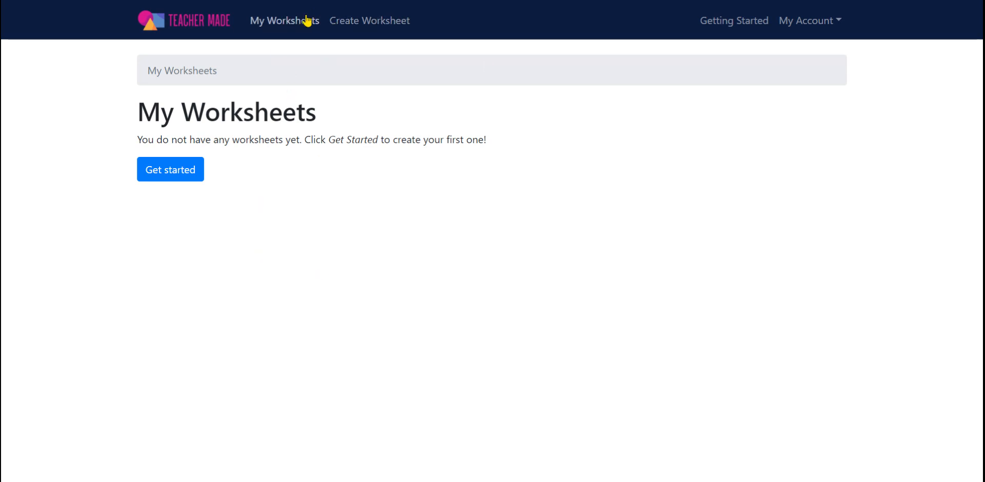
mouse_move(201, 283)
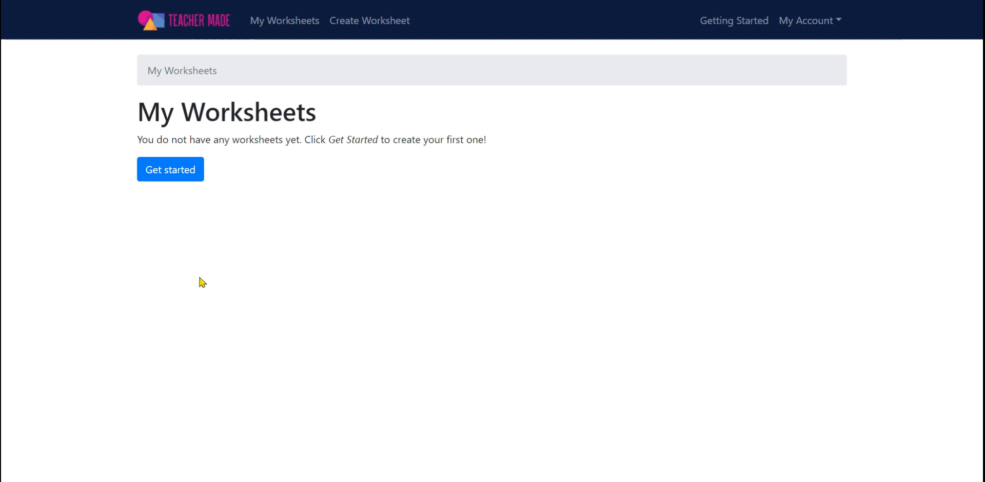
mouse_move(370, 21)
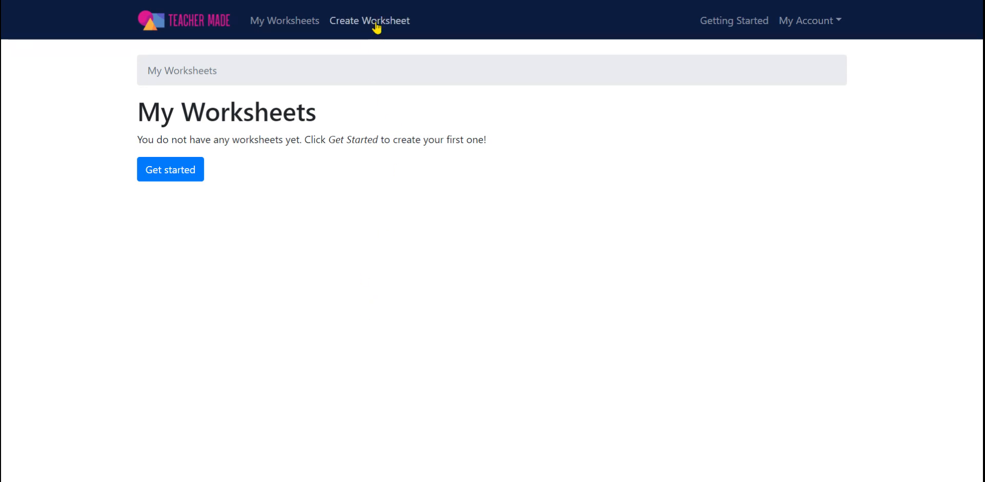
mouse_move(540, 230)
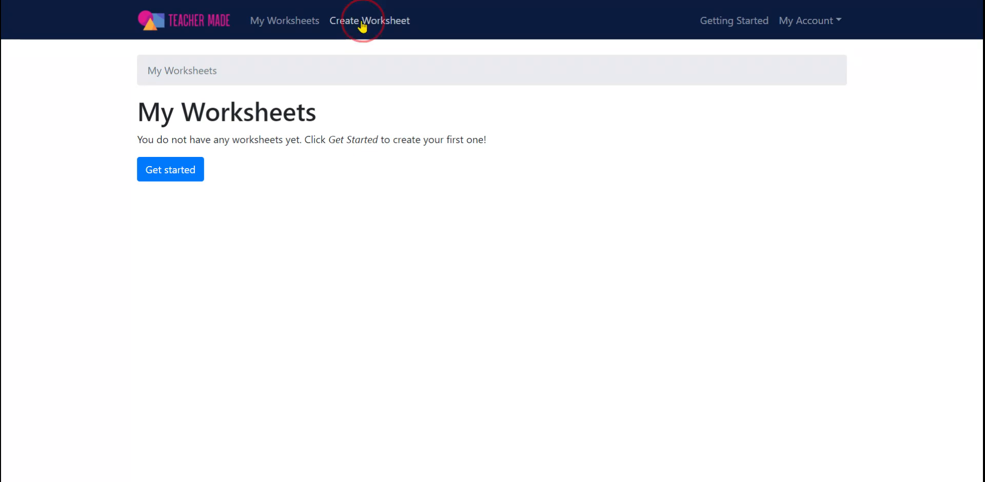
Choose Create Worksheet in the top navigation bar
left_click(369, 20)
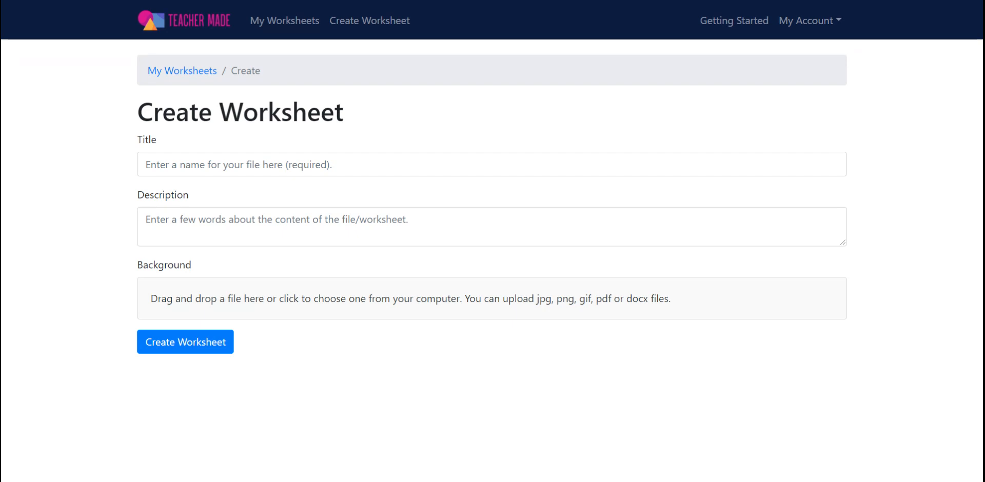
Title the worksheet 'Pumpkin Math' and choose a background file from the computer
left_click(207, 164)
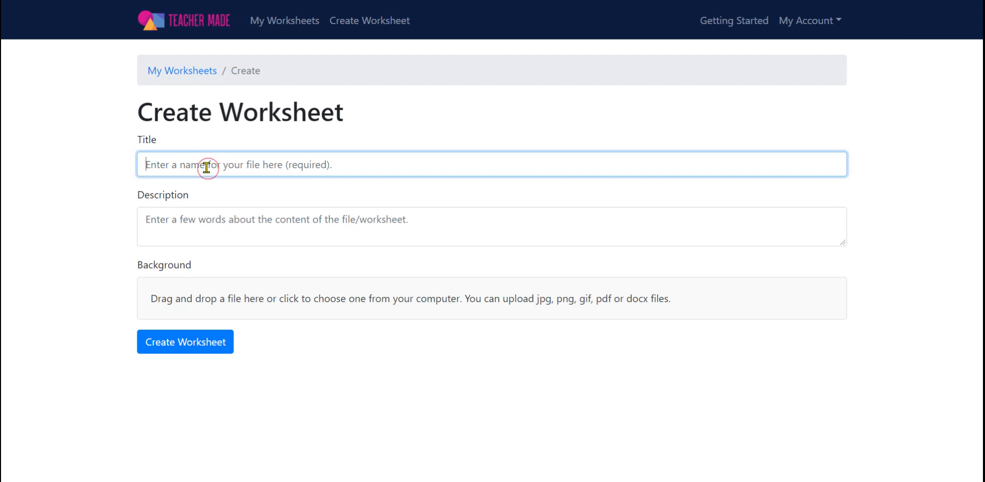
type("Pumpkin Math")
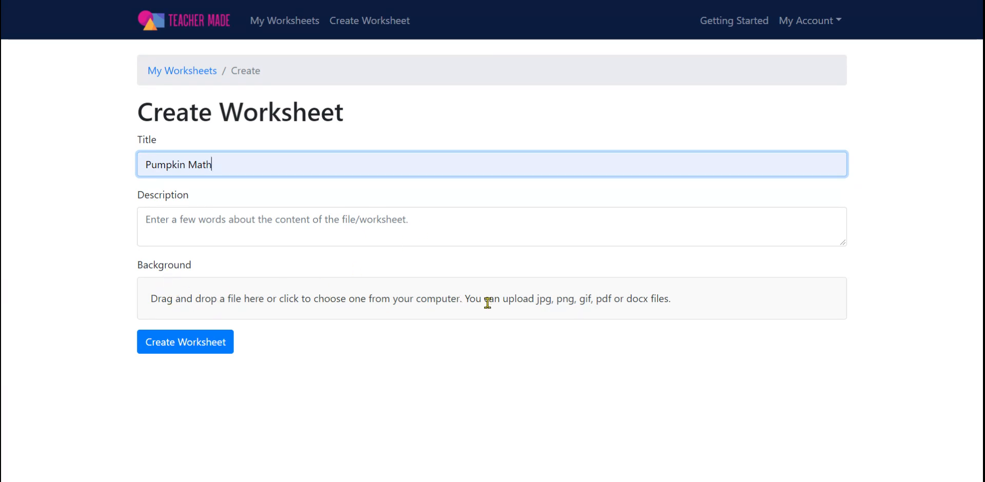
mouse_move(535, 303)
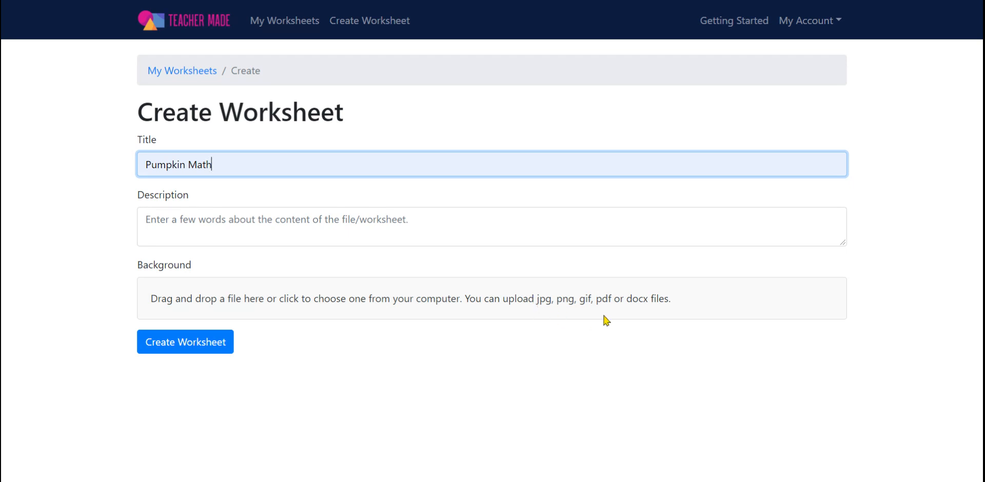
mouse_move(668, 325)
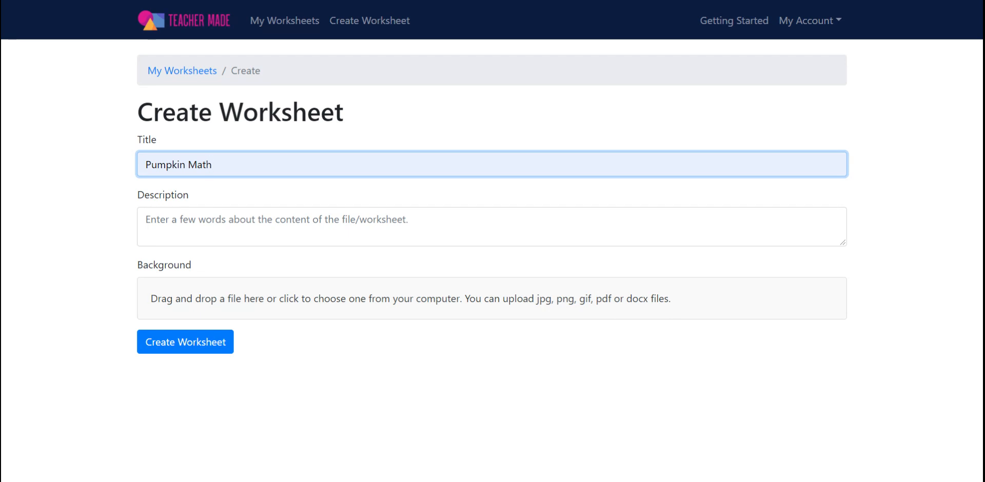
mouse_move(608, 308)
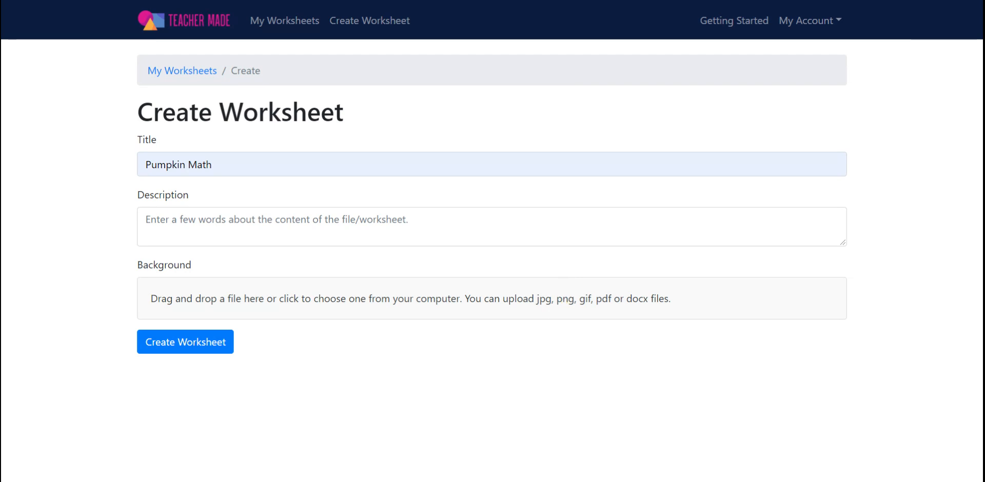
left_click(185, 342)
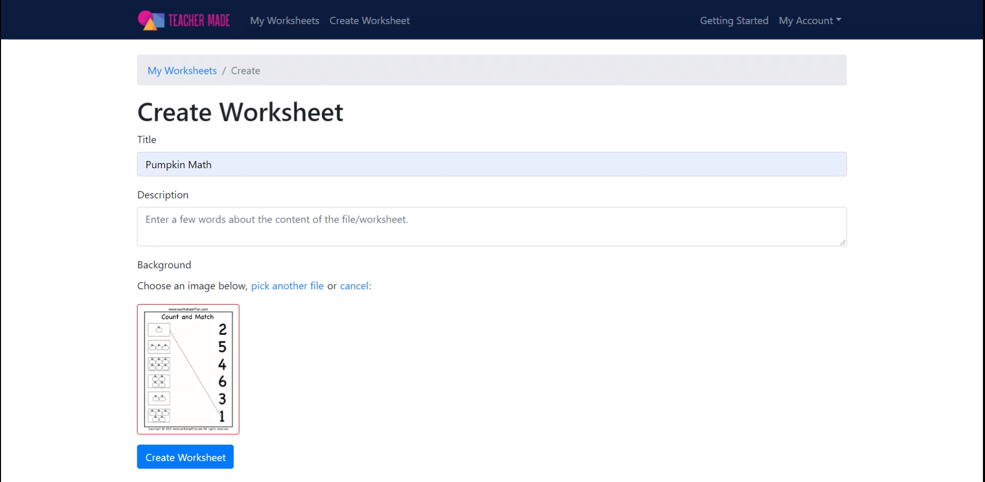
mouse_move(289, 379)
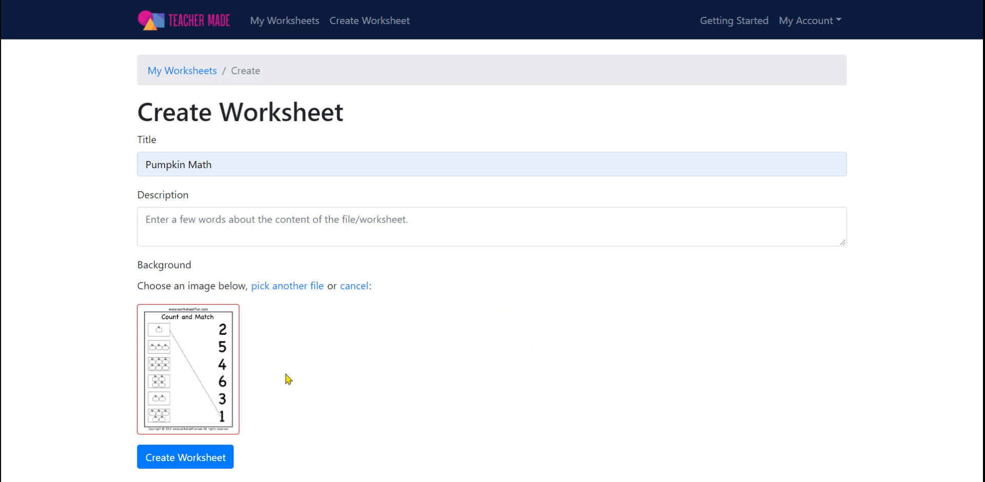
mouse_move(197, 399)
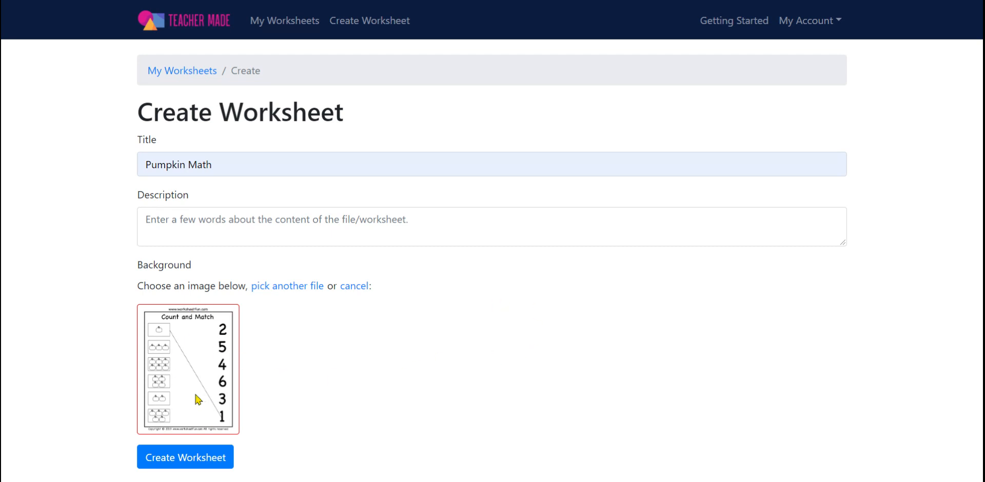
mouse_move(630, 367)
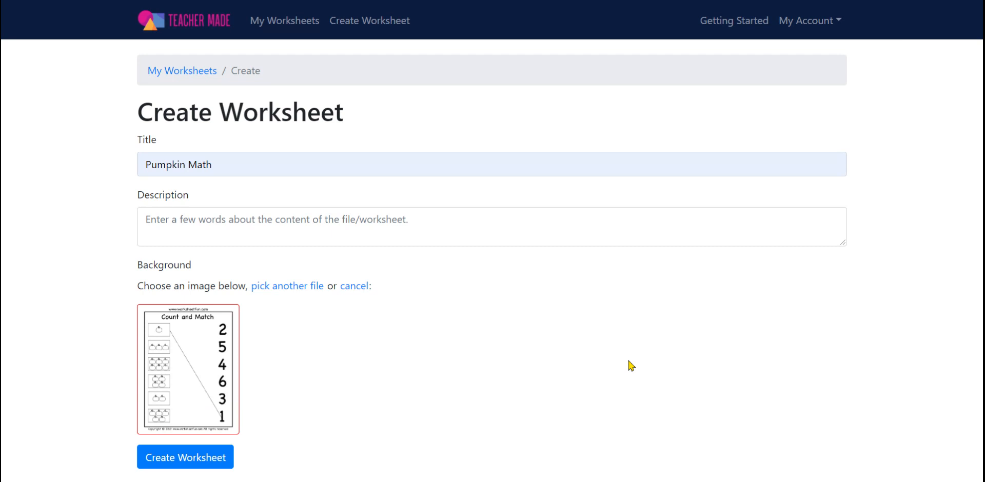
mouse_move(696, 380)
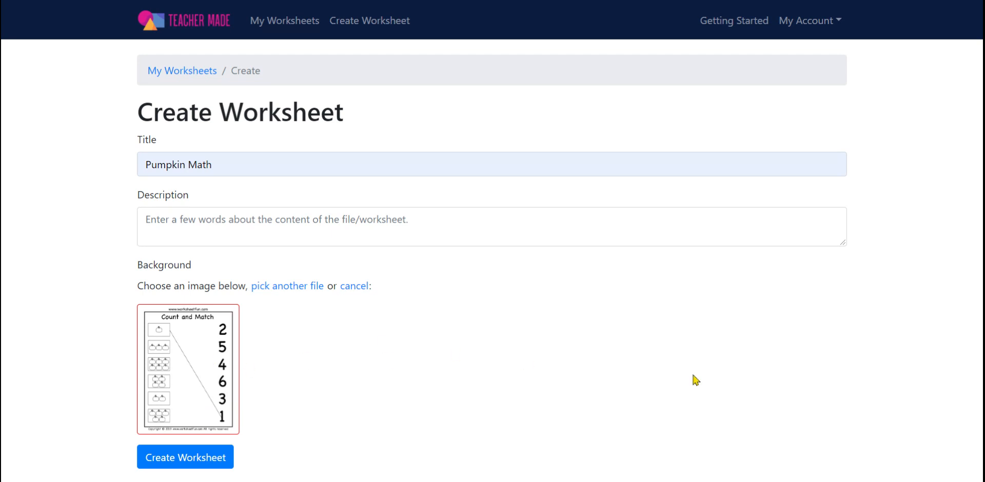
mouse_move(210, 376)
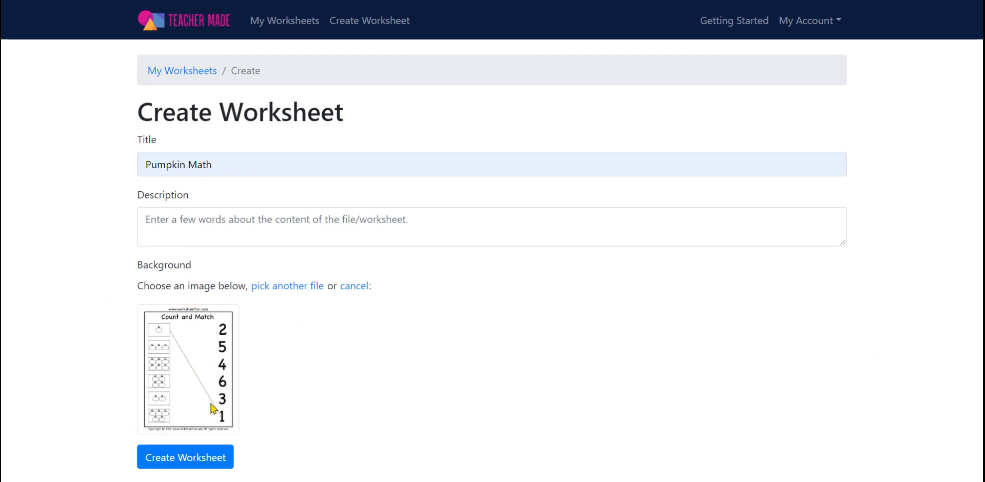
Pick the uploaded Count and Match thumbnail as background and confirm Create Worksheet
left_click(188, 370)
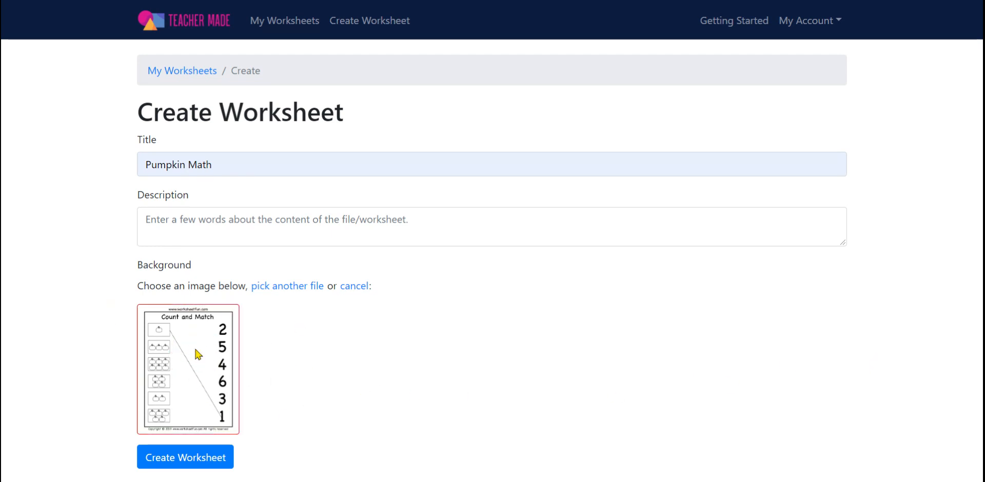
mouse_move(165, 403)
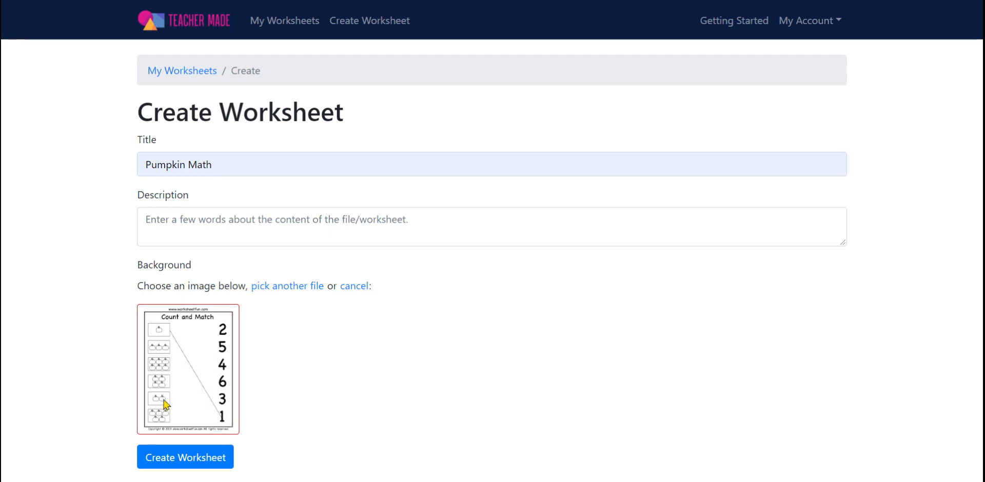
mouse_move(208, 376)
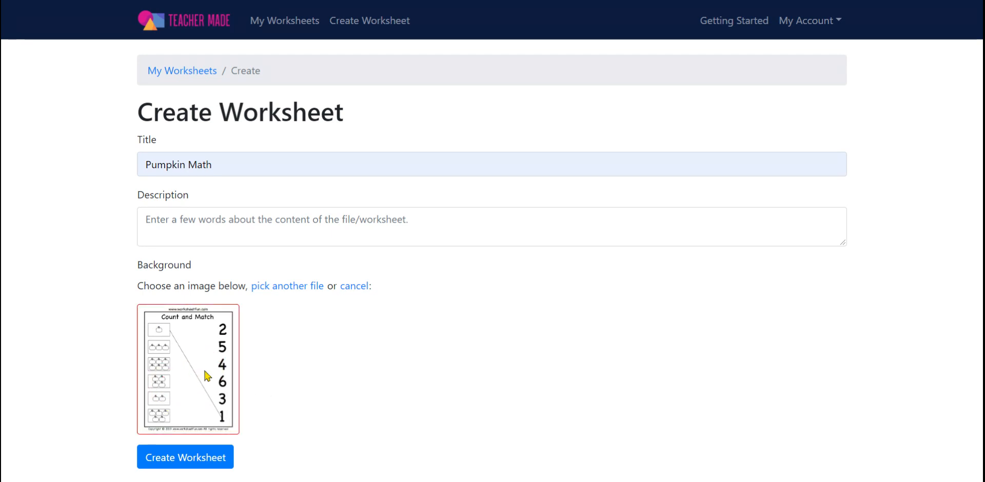
mouse_move(558, 413)
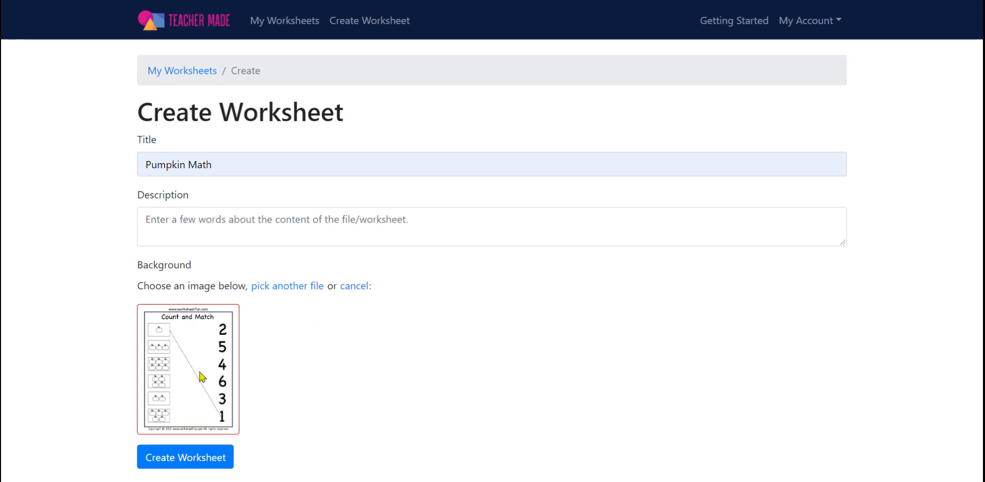
mouse_move(546, 346)
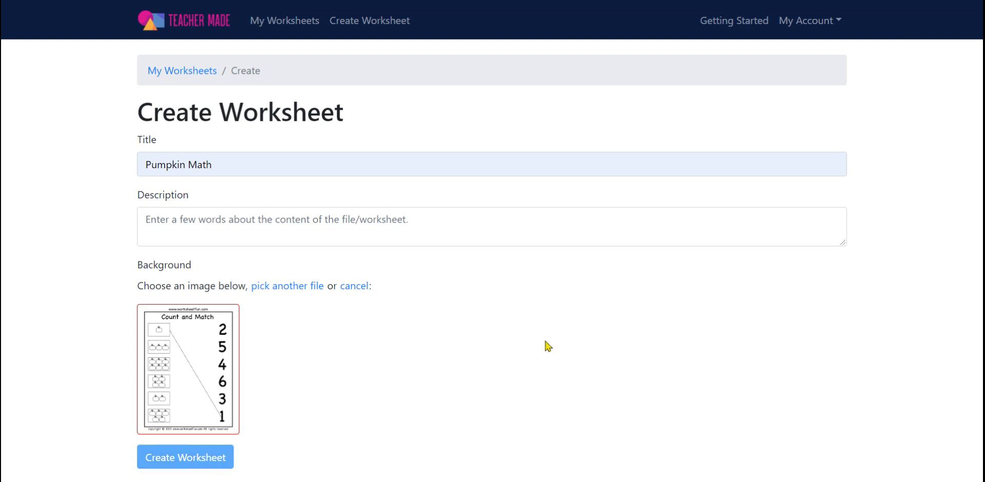
left_click(185, 457)
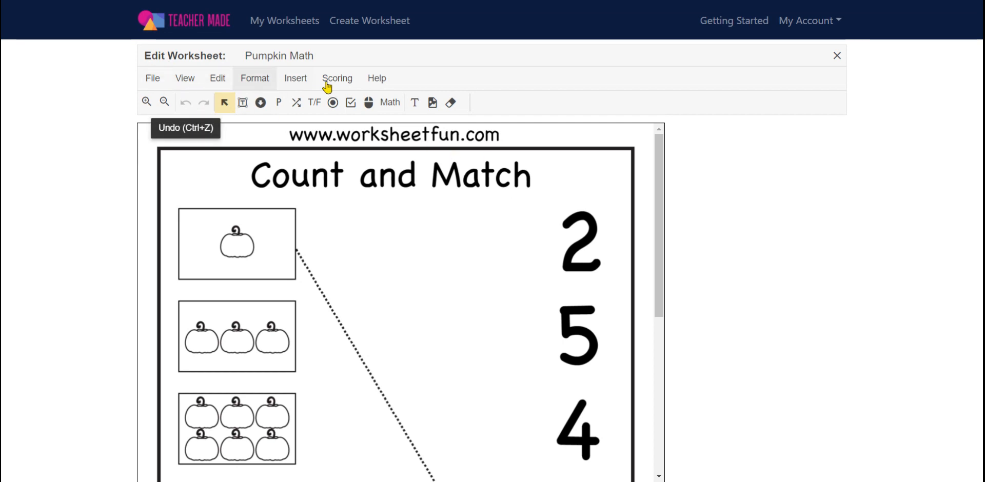
mouse_move(376, 78)
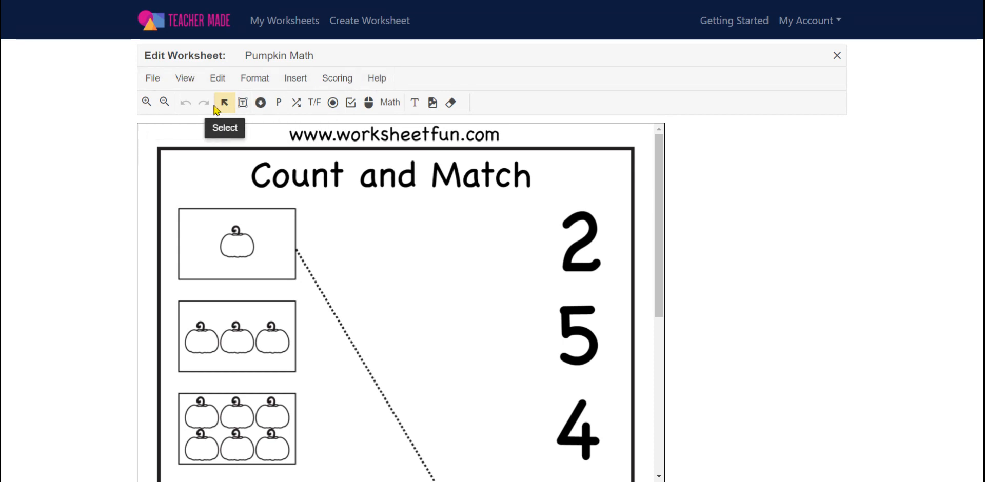
mouse_move(450, 103)
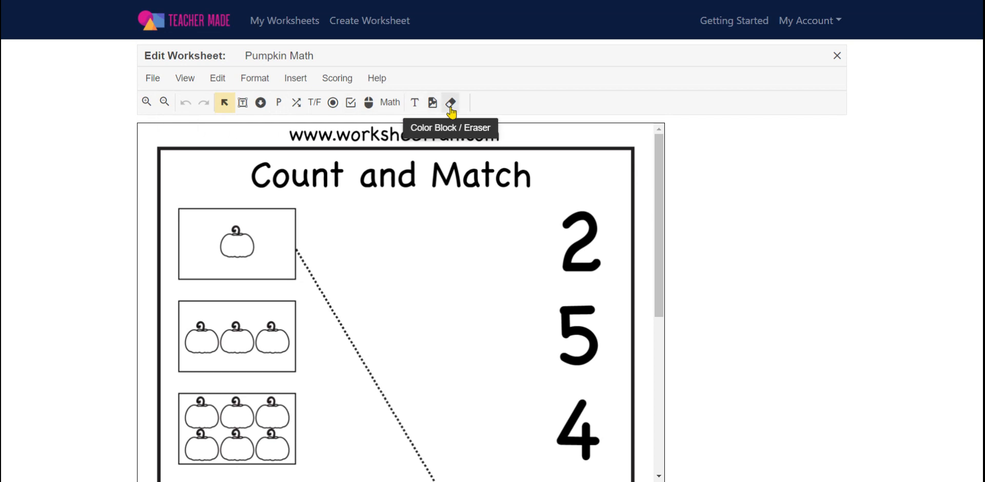
mouse_move(296, 78)
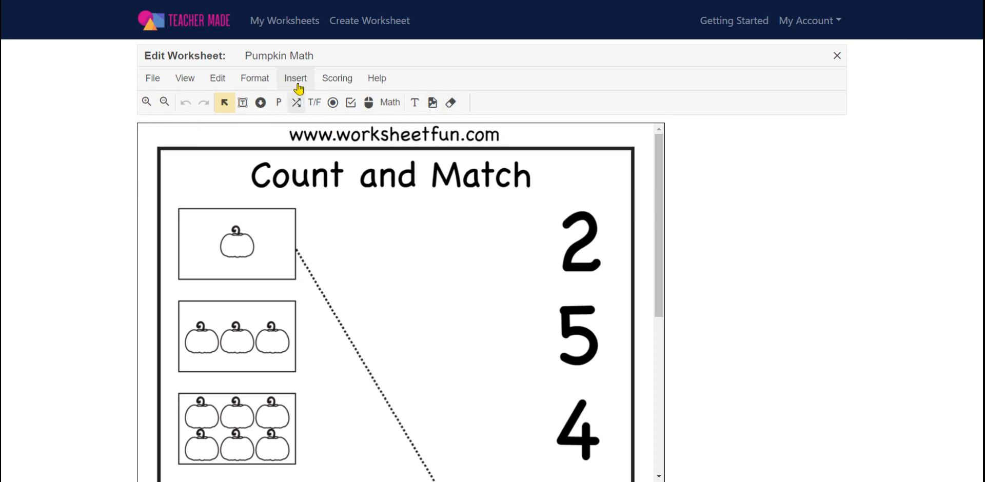
mouse_move(284, 350)
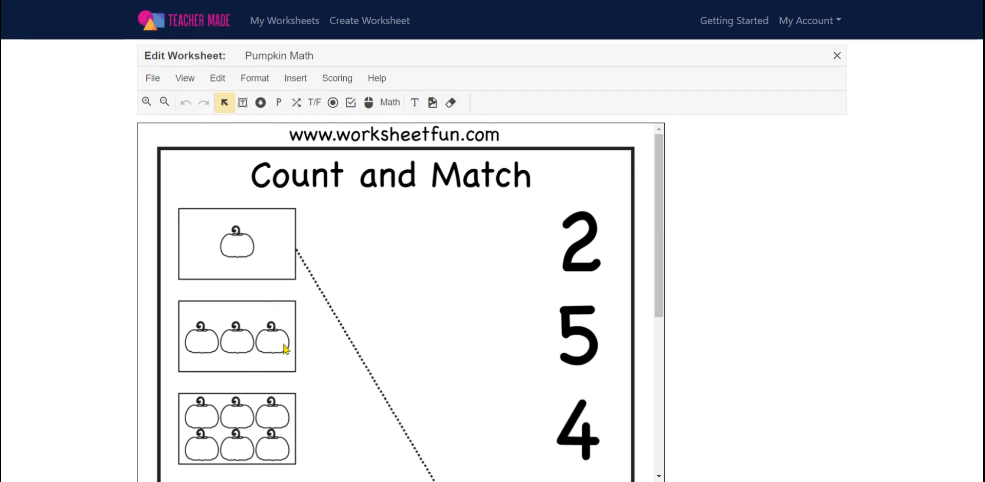
scroll("down", 3)
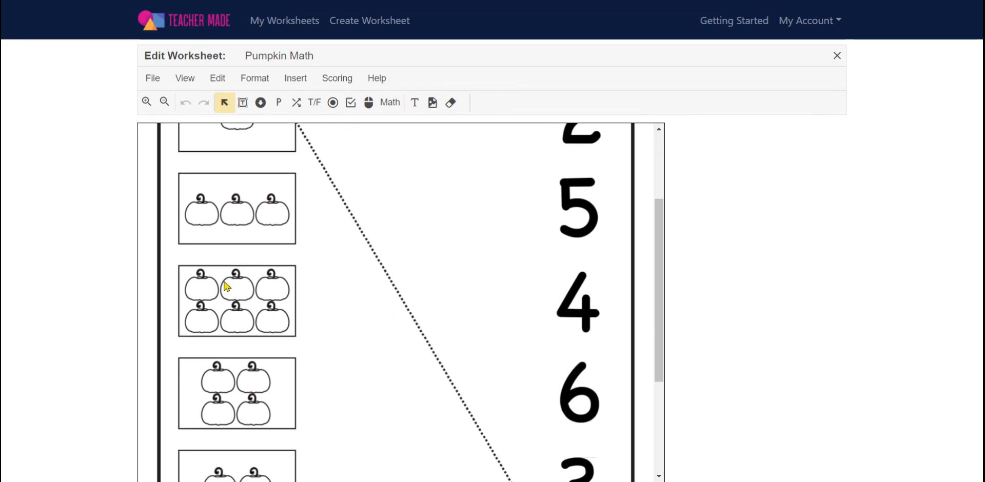
mouse_move(579, 216)
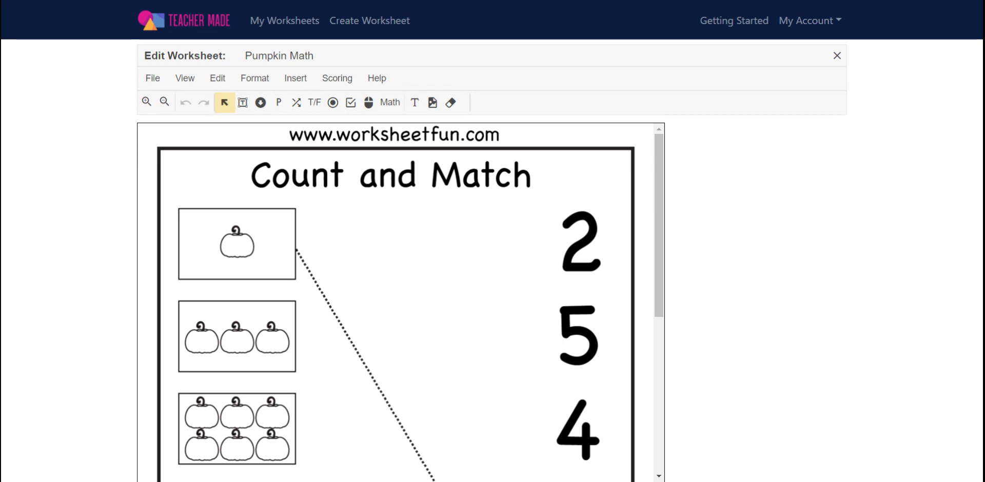
mouse_move(295, 78)
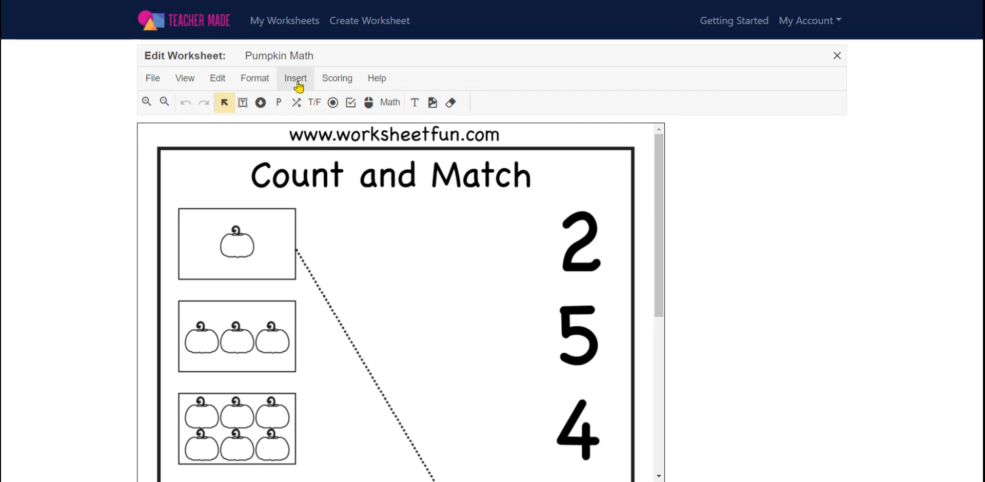
Insert matching areas on the six-, four-, two- and five-pumpkin boxes
left_click(295, 78)
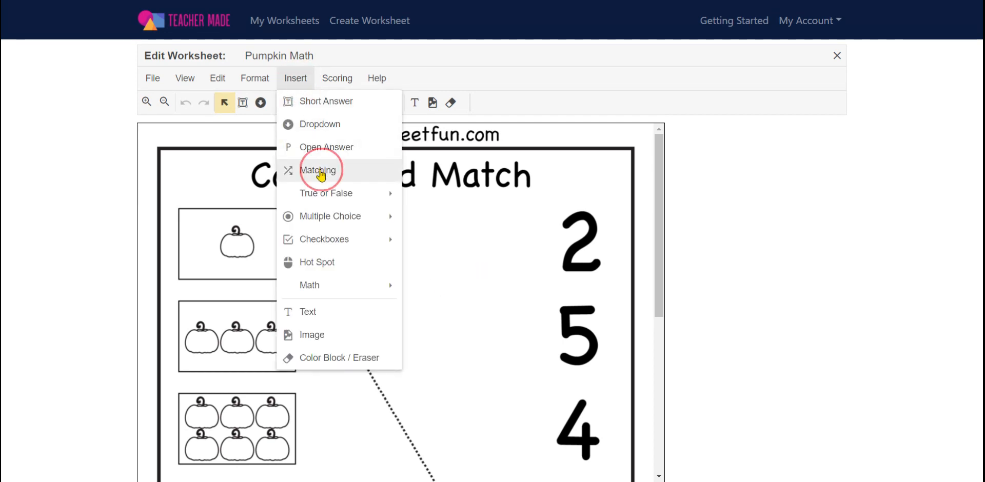
left_click(319, 171)
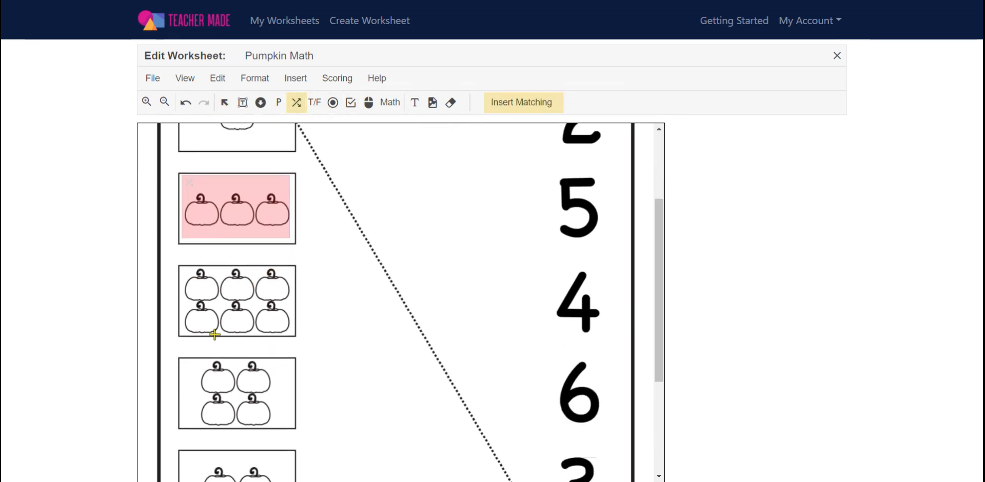
left_click(237, 302)
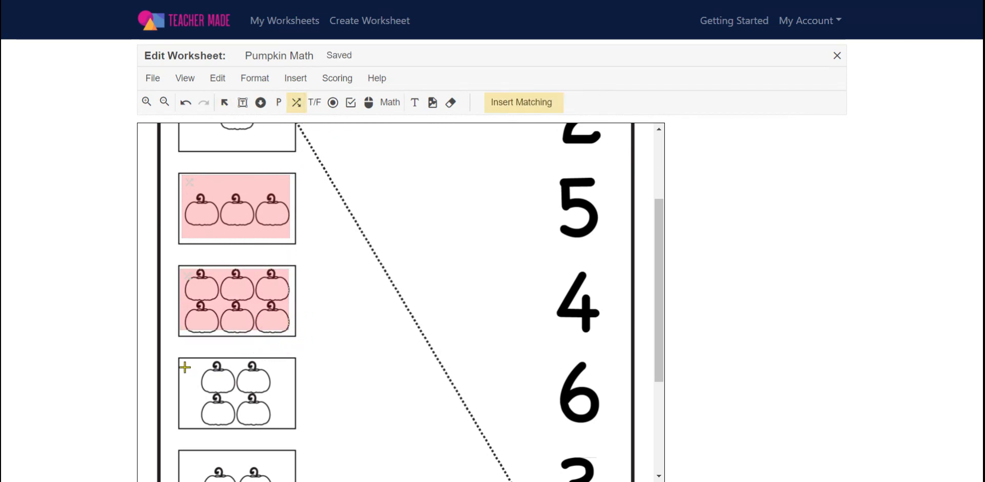
left_click(236, 394)
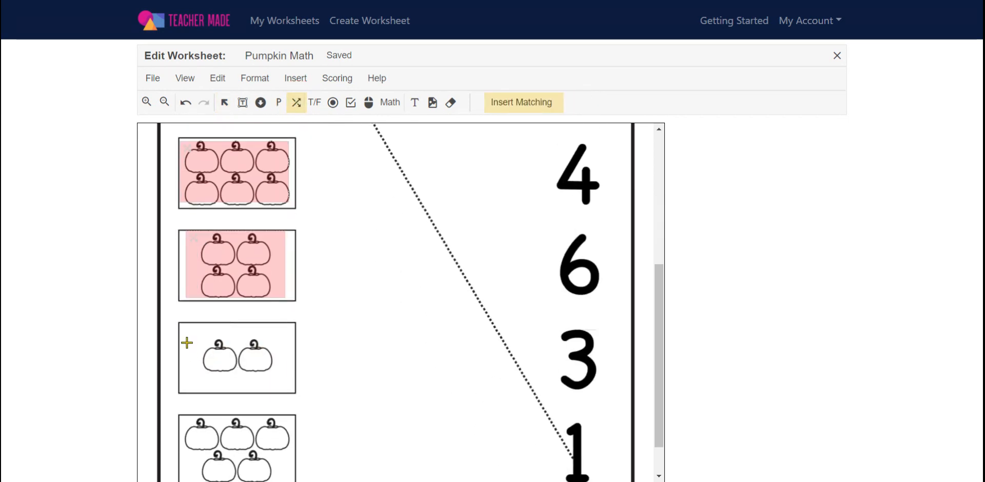
left_click(237, 359)
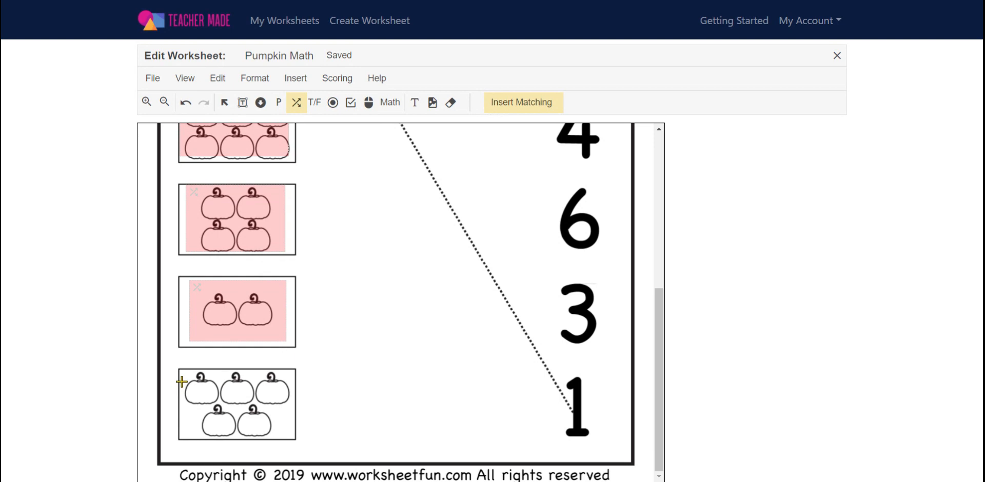
left_click(238, 404)
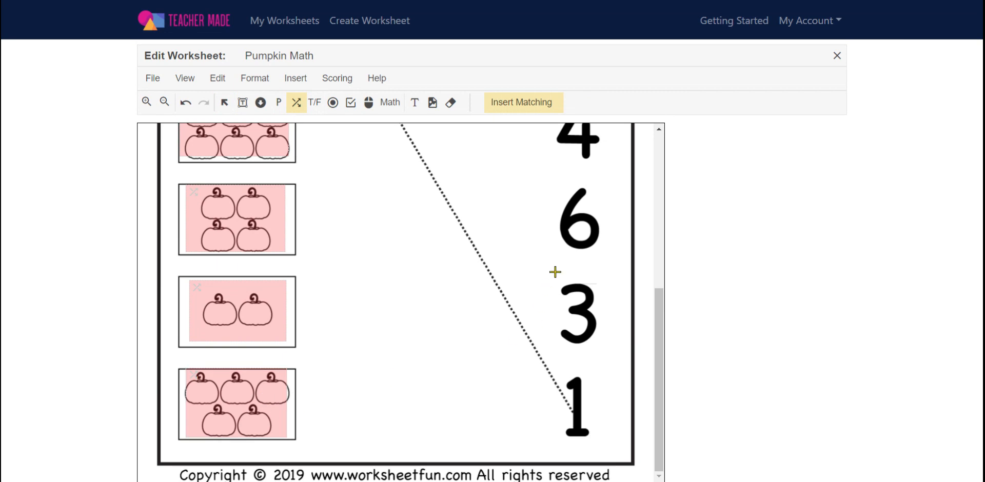
Add matching areas on the numbers 3, 6 and 5
left_click(577, 312)
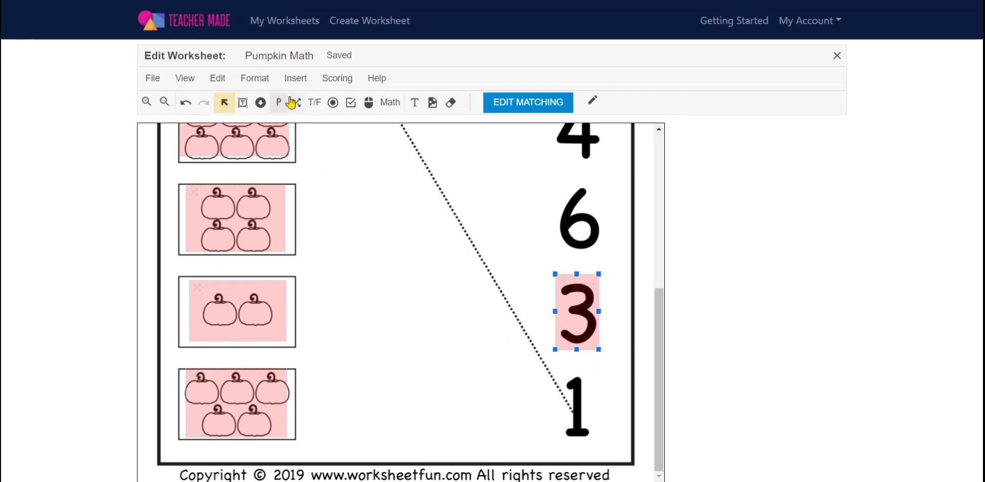
left_click(296, 102)
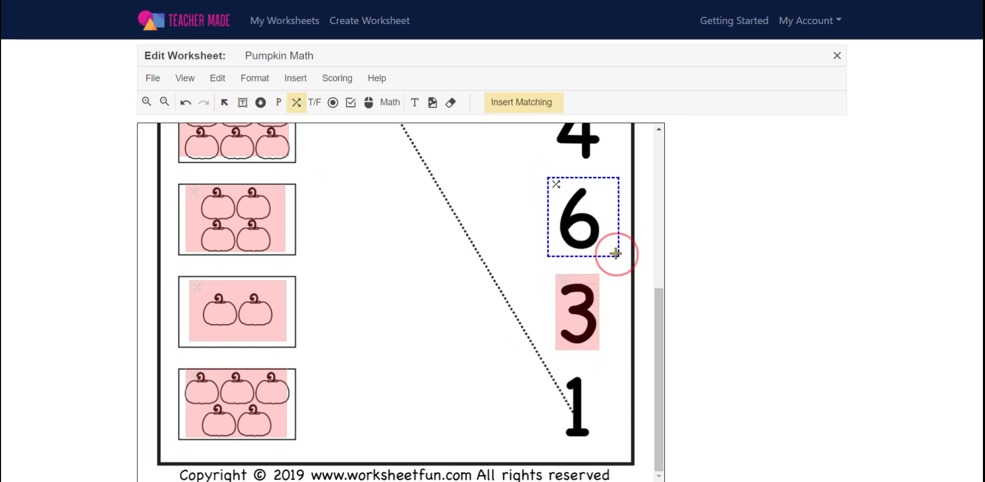
scroll("down", 3)
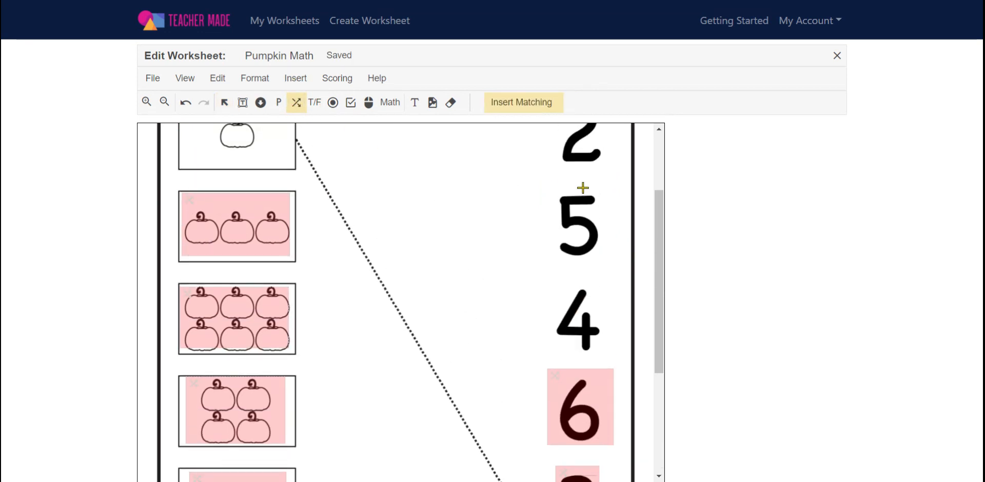
left_click(579, 317)
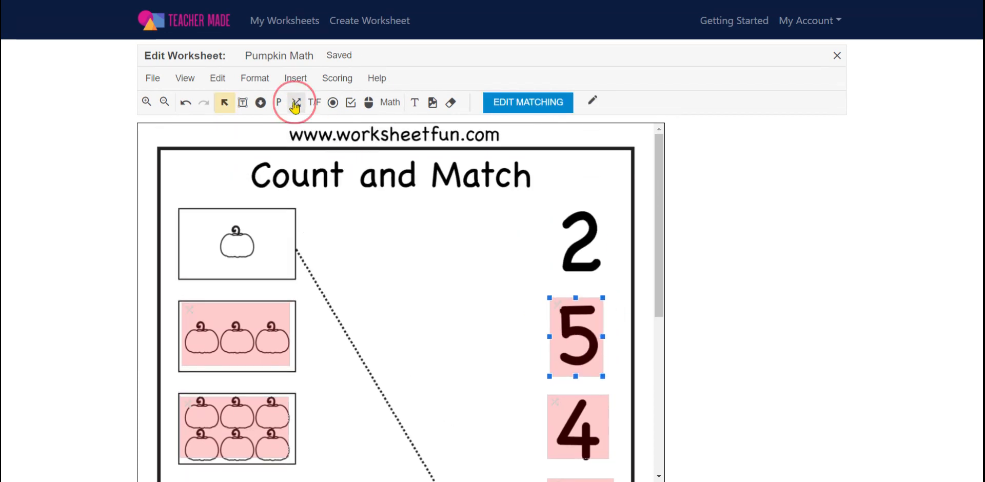
Pair the six-pumpkin box with its number card and turn the remaining pairs green
left_click(295, 103)
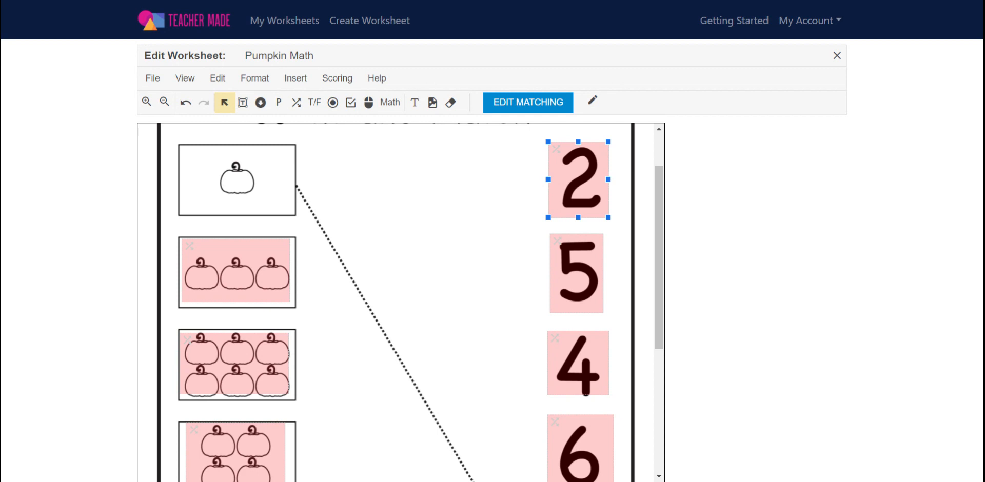
mouse_move(356, 295)
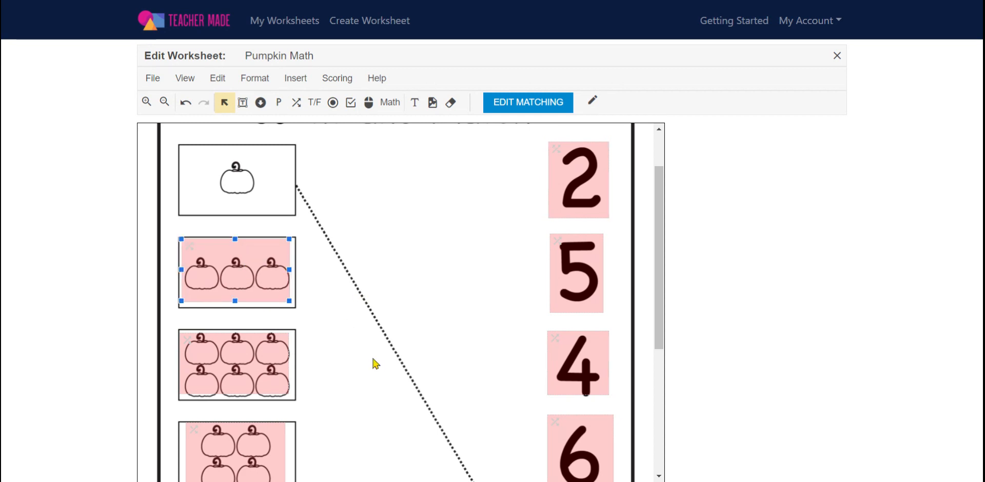
scroll("down", 3)
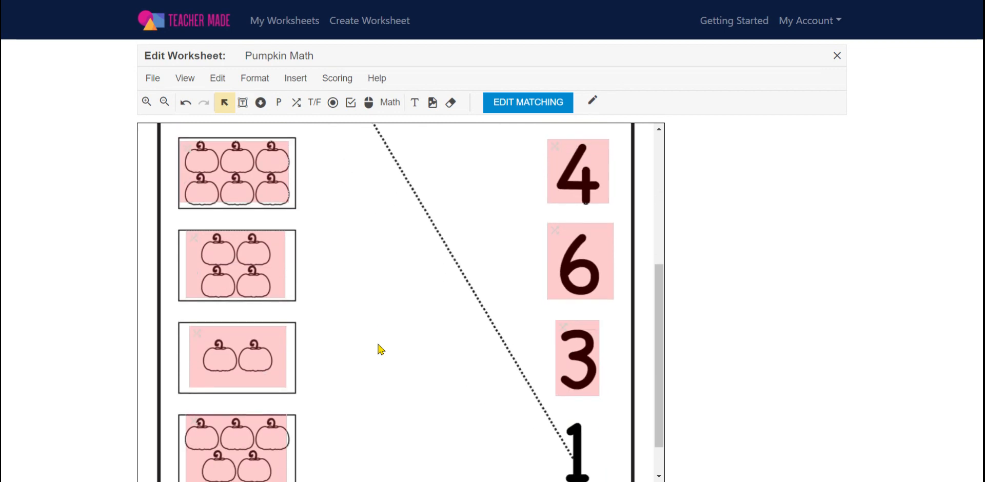
mouse_move(408, 350)
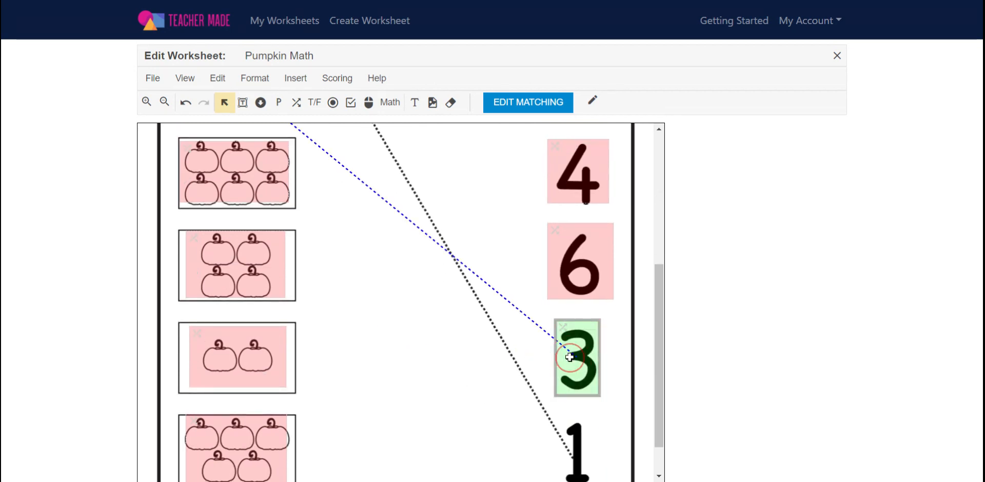
scroll("down", 3)
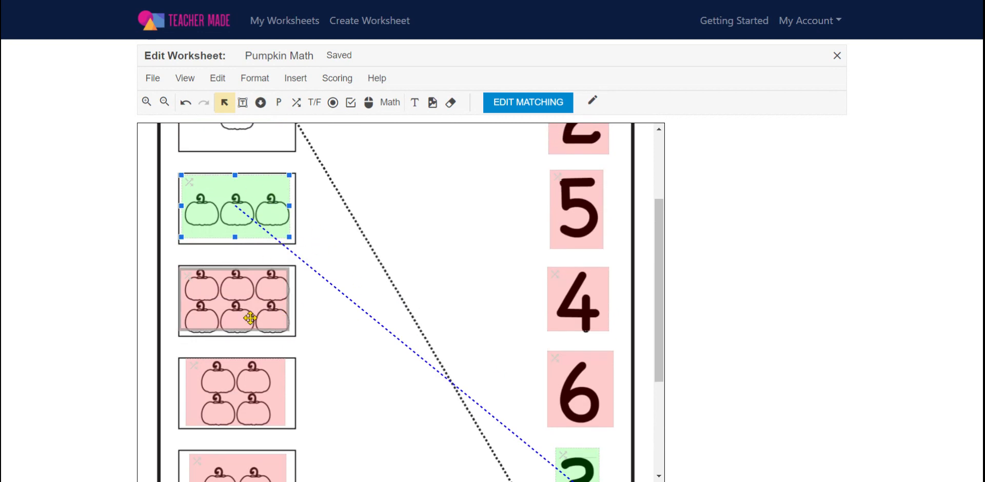
left_click(237, 300)
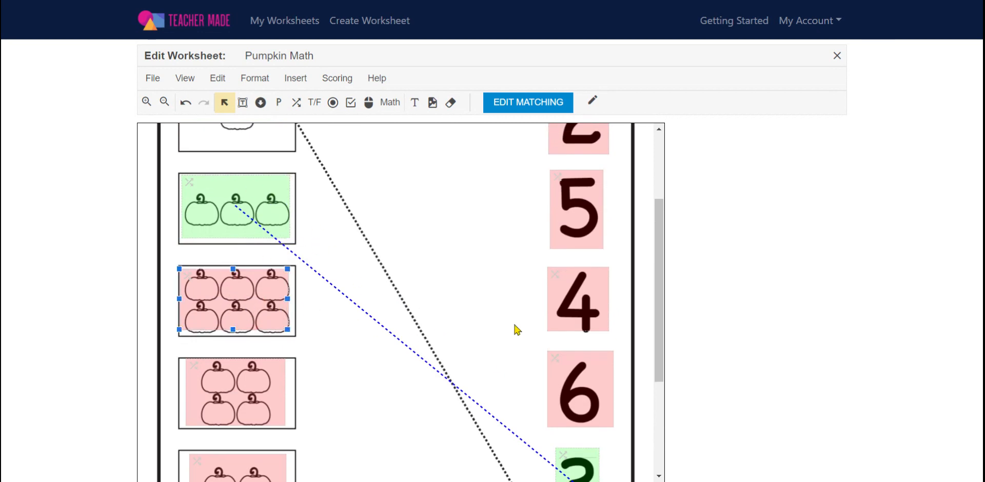
left_click(579, 388)
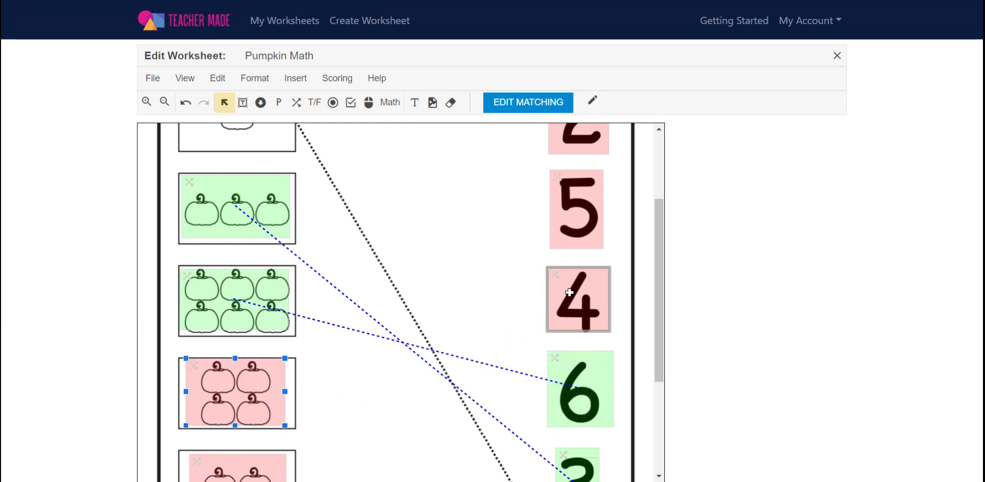
scroll("down", 3)
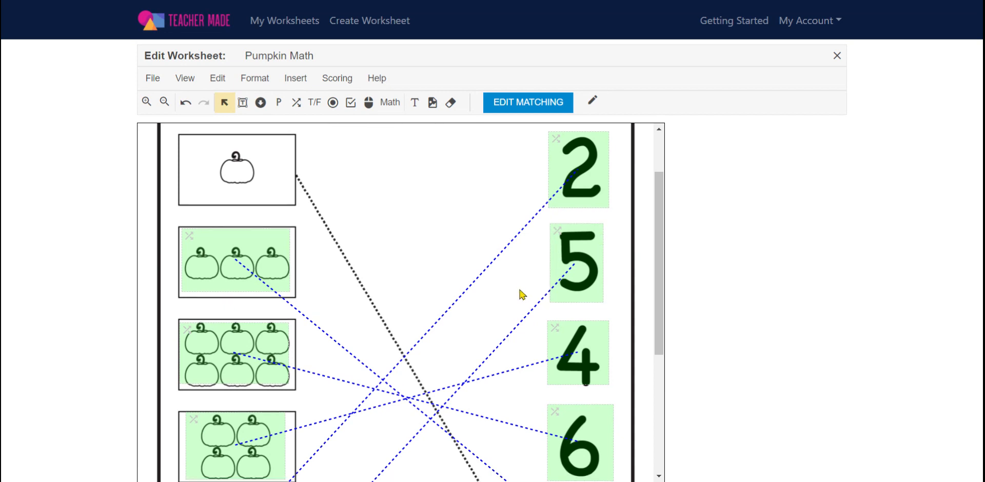
scroll("down", 3)
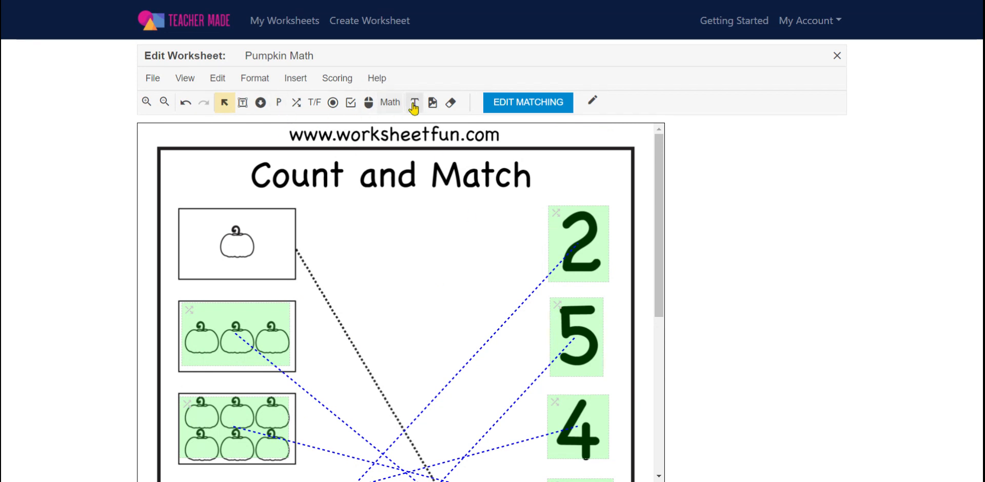
mouse_move(405, 89)
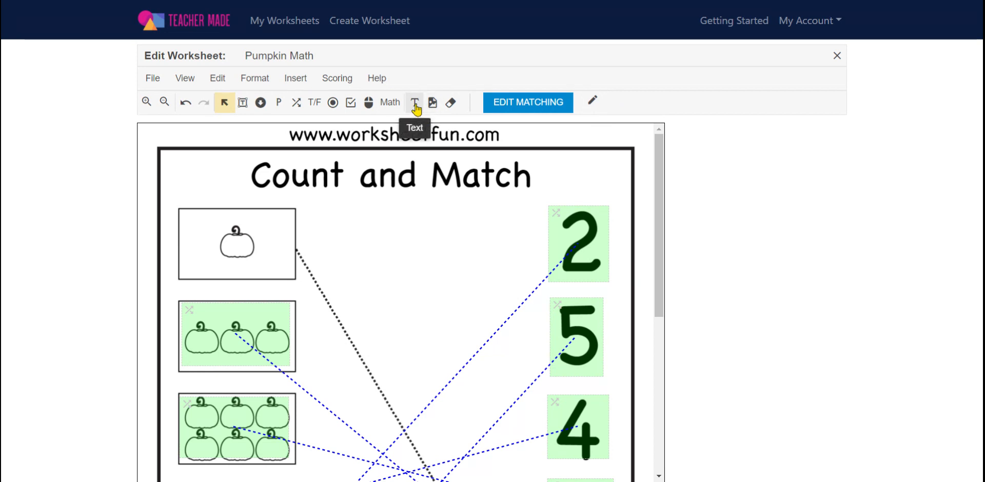
mouse_move(178, 128)
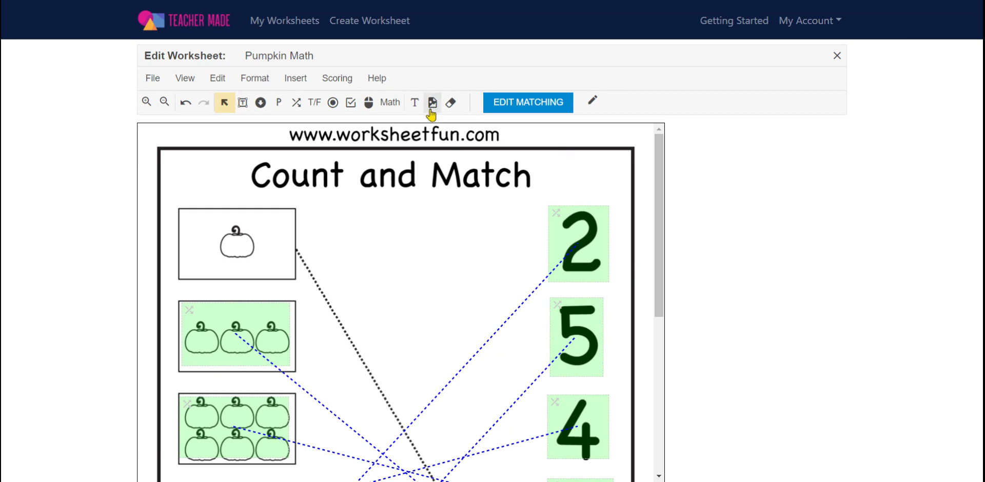
mouse_move(433, 103)
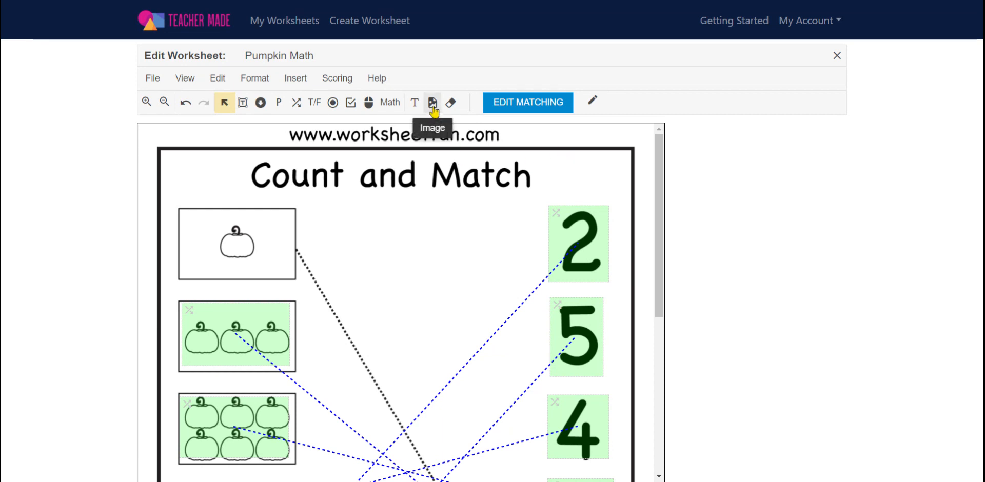
mouse_move(413, 339)
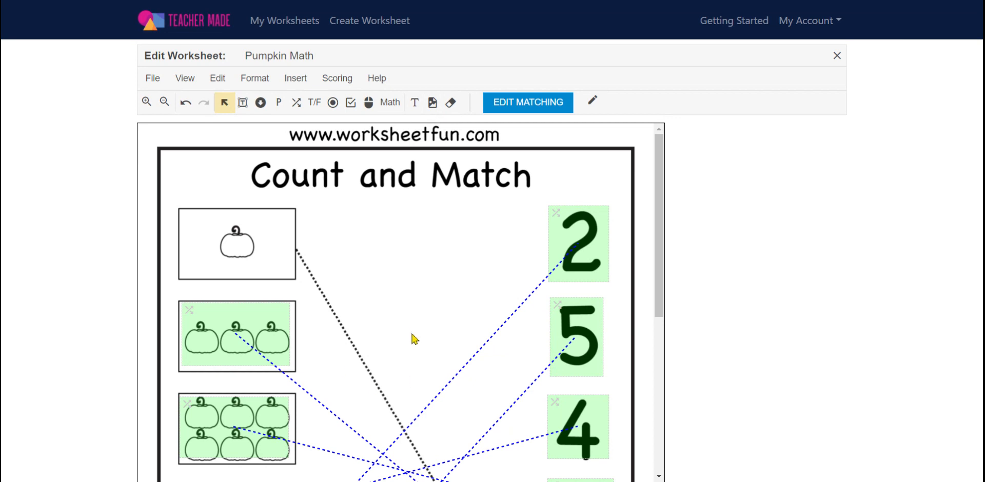
mouse_move(450, 103)
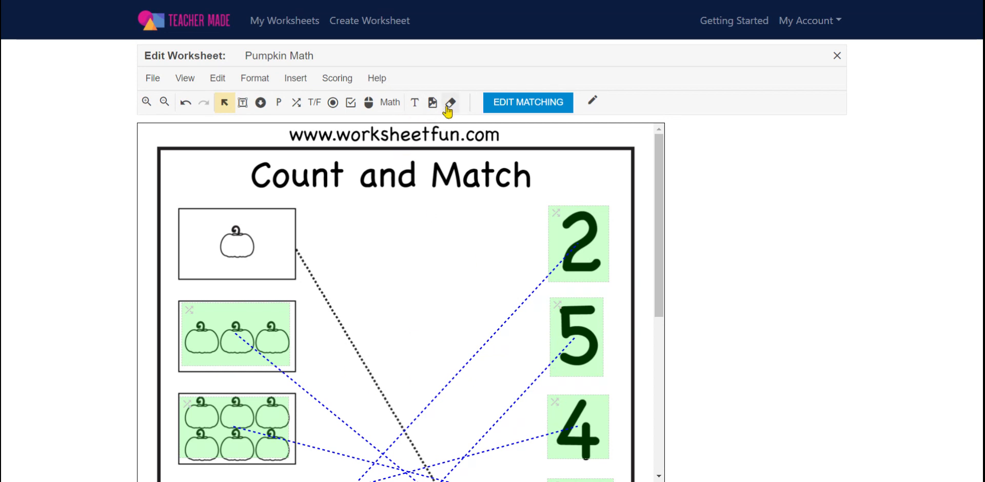
left_click(450, 103)
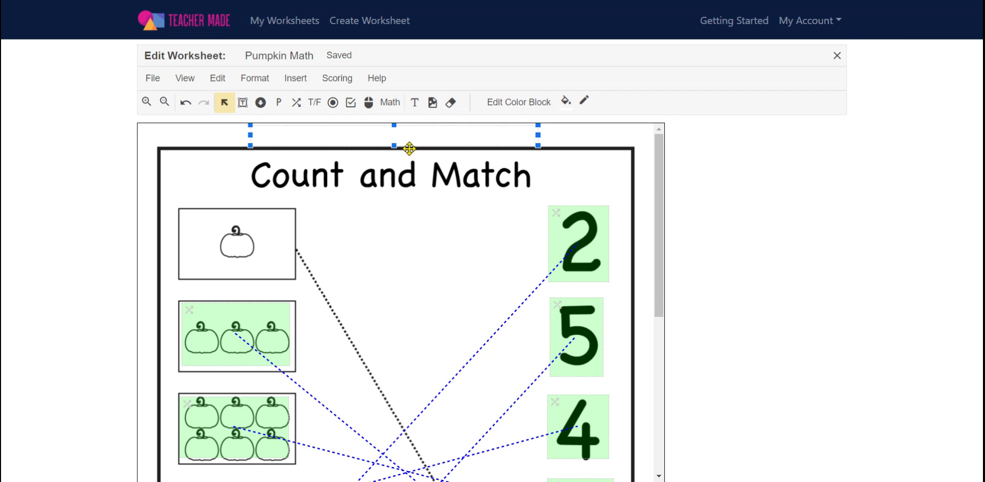
Review the page and switch to Insert Text mode
scroll("down", 3)
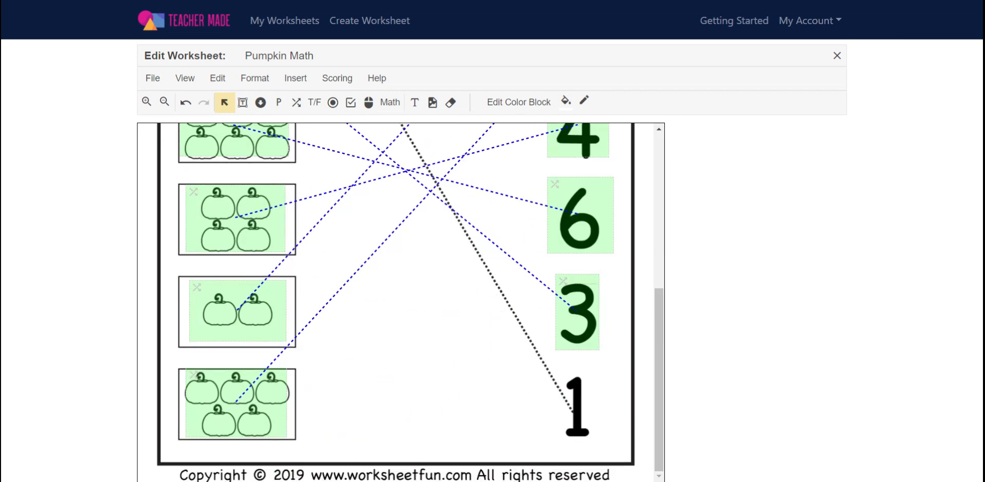
mouse_move(484, 472)
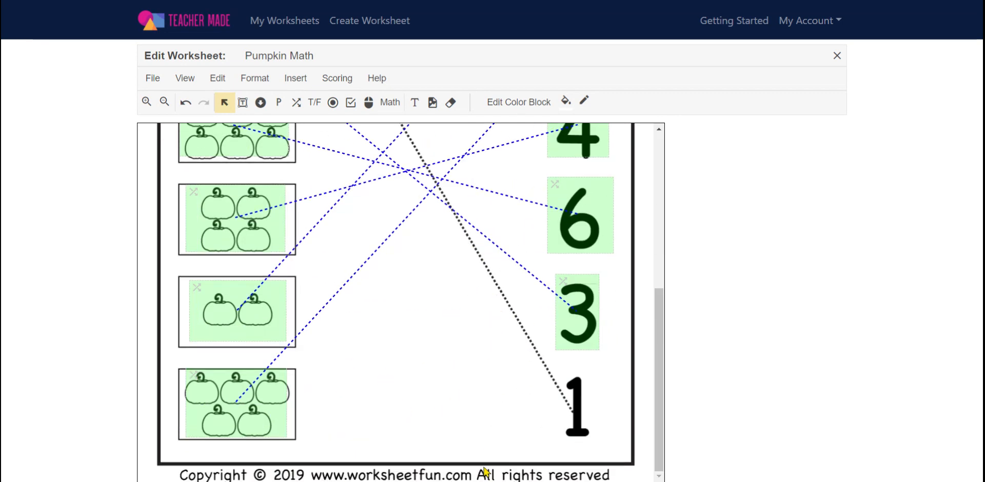
scroll("up", 3)
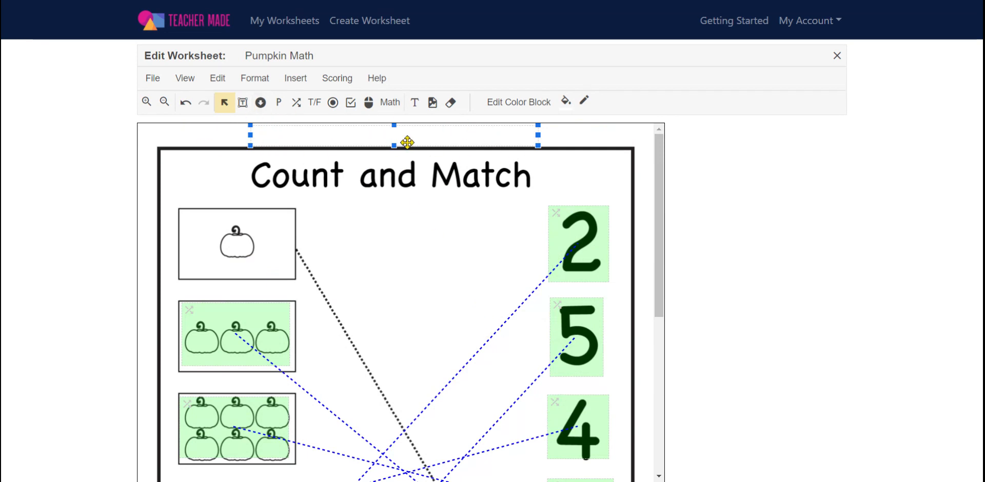
left_click(414, 102)
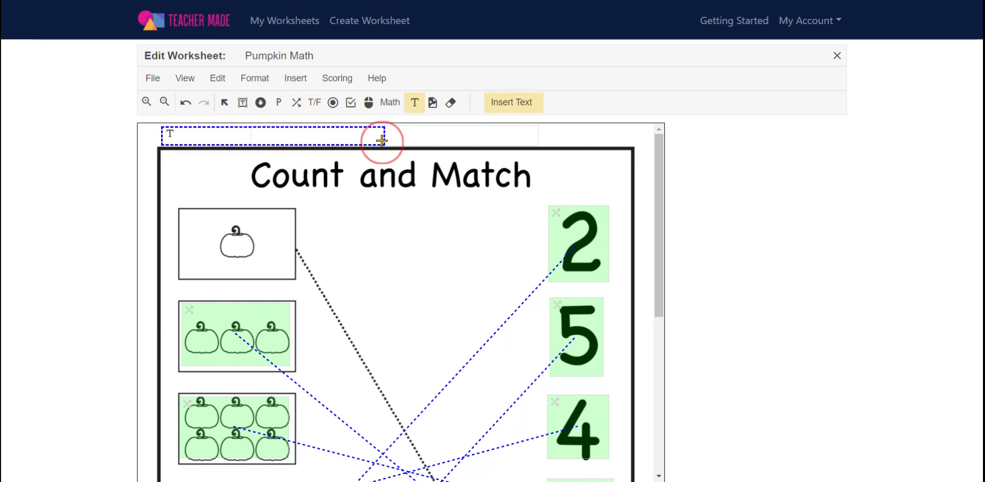
Place a text box above the title and save its text as 'Name:'
left_click(382, 140)
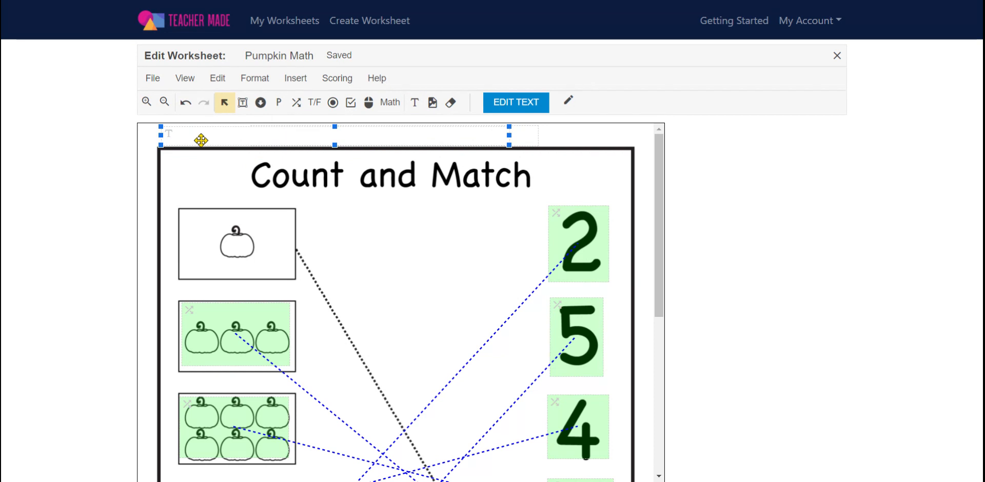
left_click(515, 102)
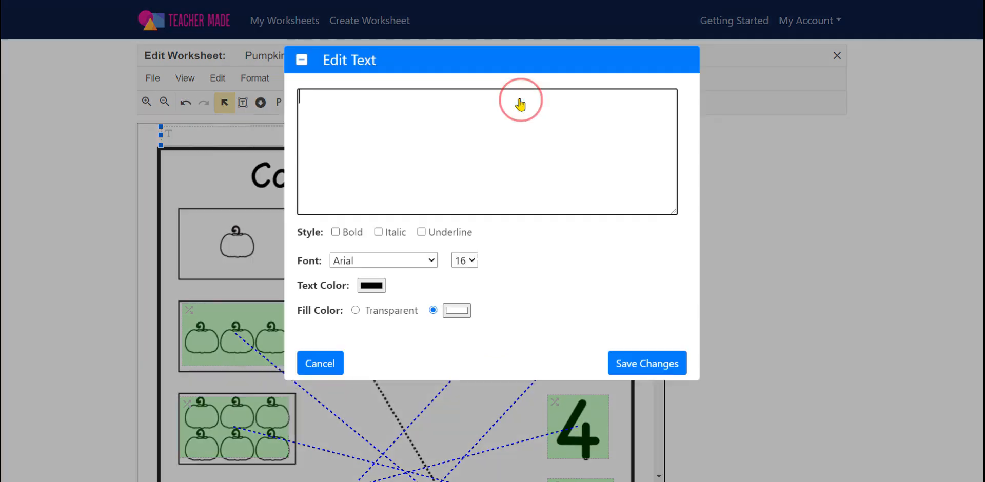
type("Name")
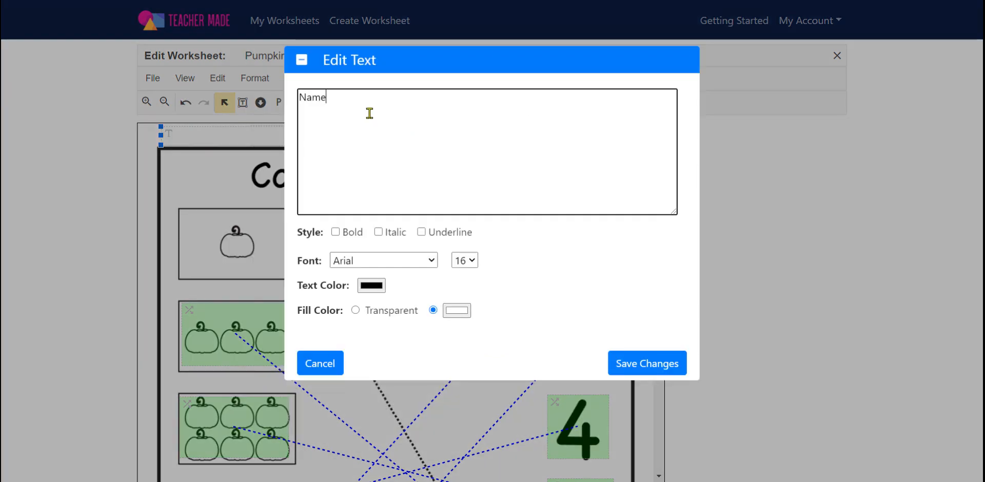
type(":")
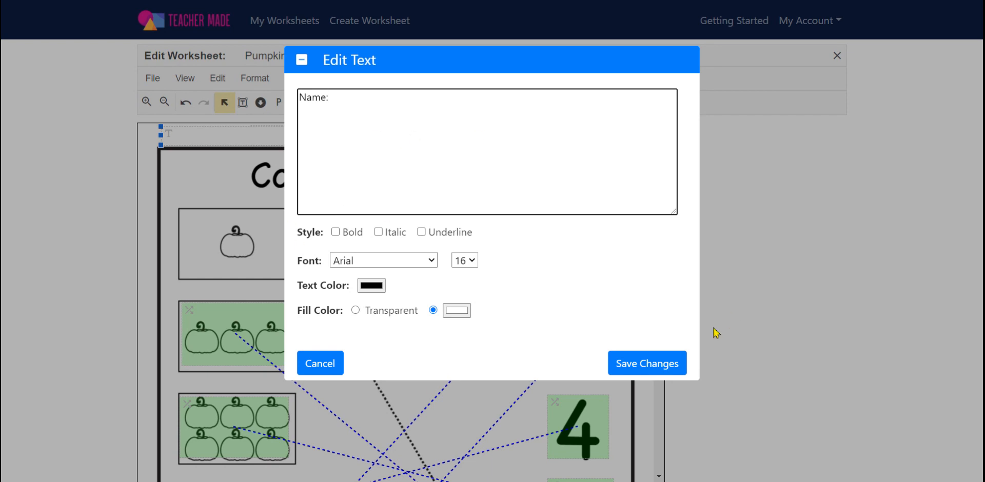
left_click(646, 363)
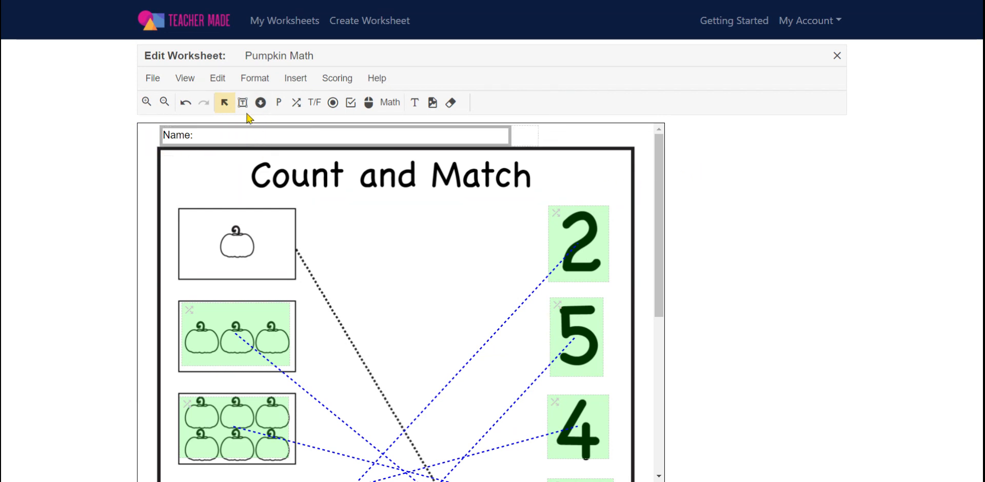
Draw a short-answer field to the right of the 'Name:' label
left_click(243, 103)
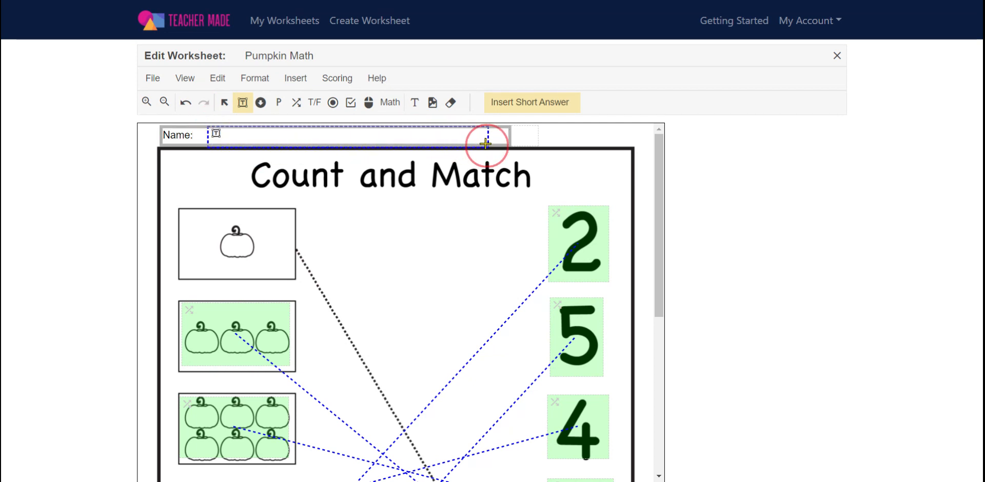
left_click(484, 145)
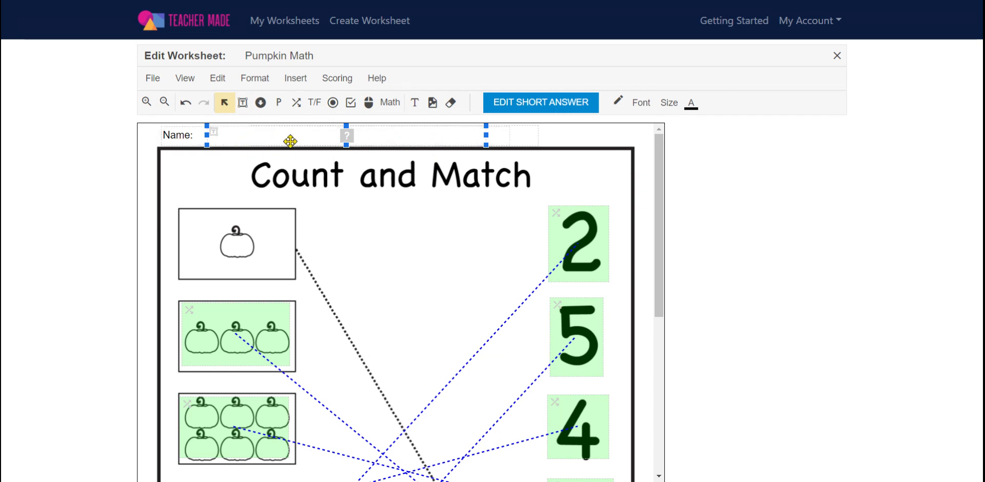
scroll("down", 3)
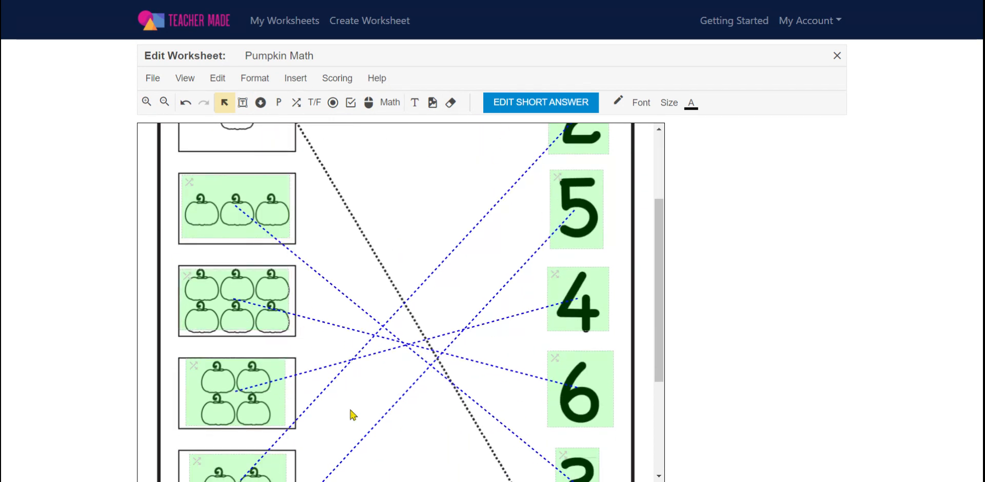
left_click(236, 394)
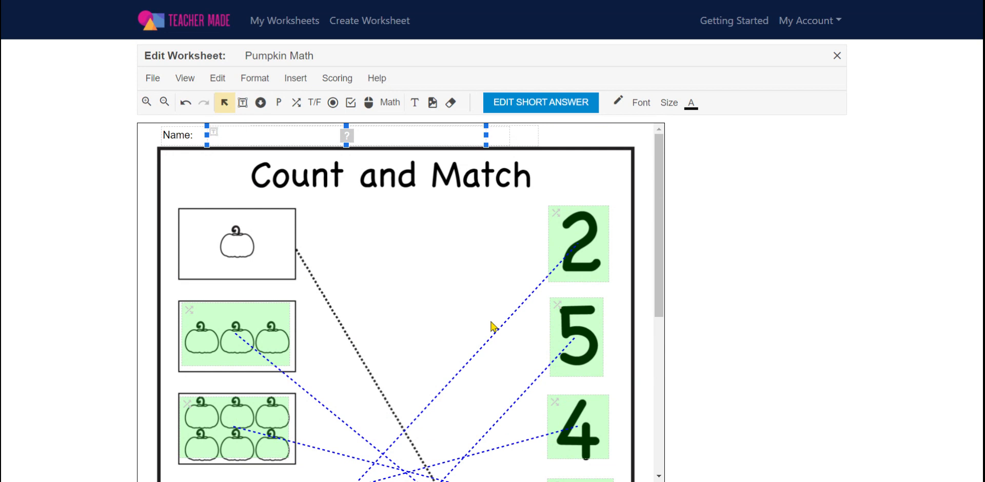
mouse_move(709, 280)
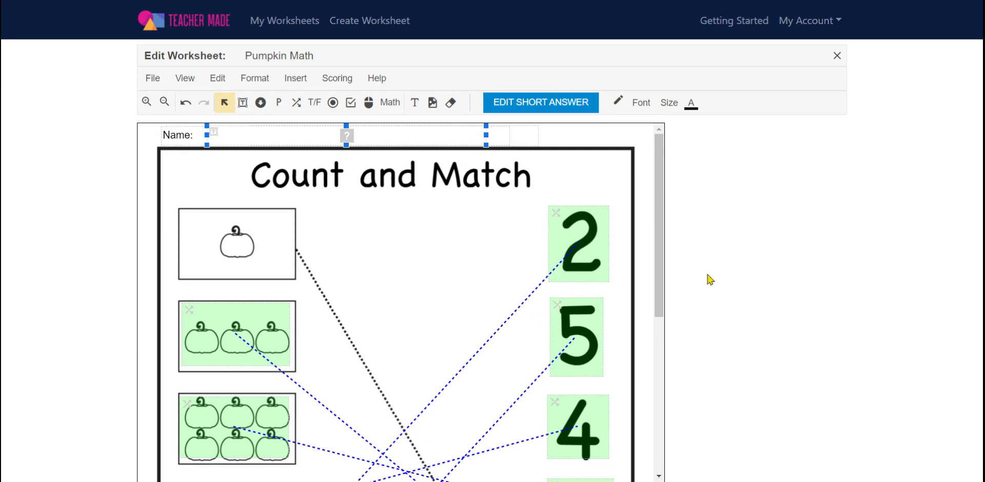